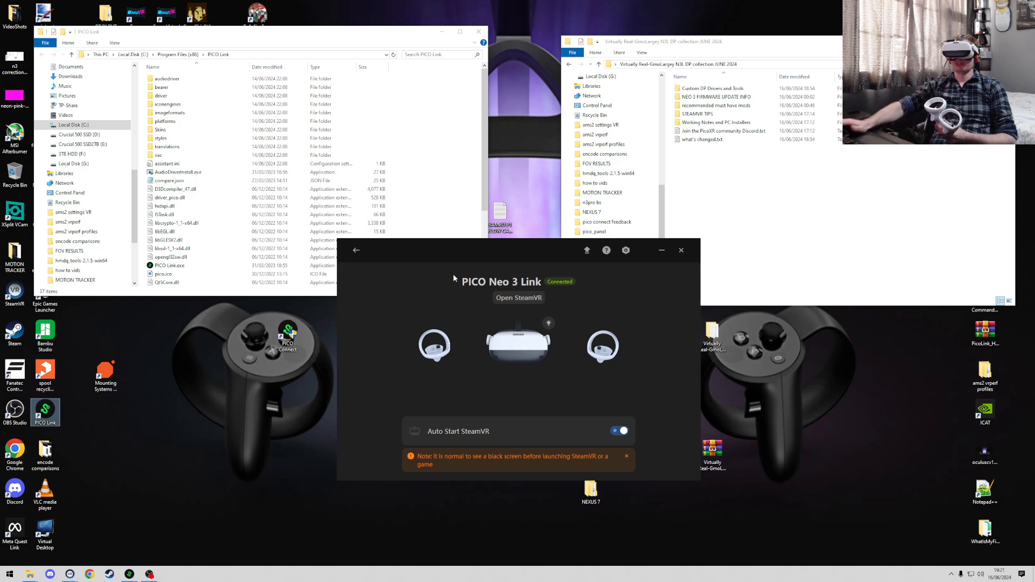
{"action": "mouse_move", "coordinate": [510, 246]}
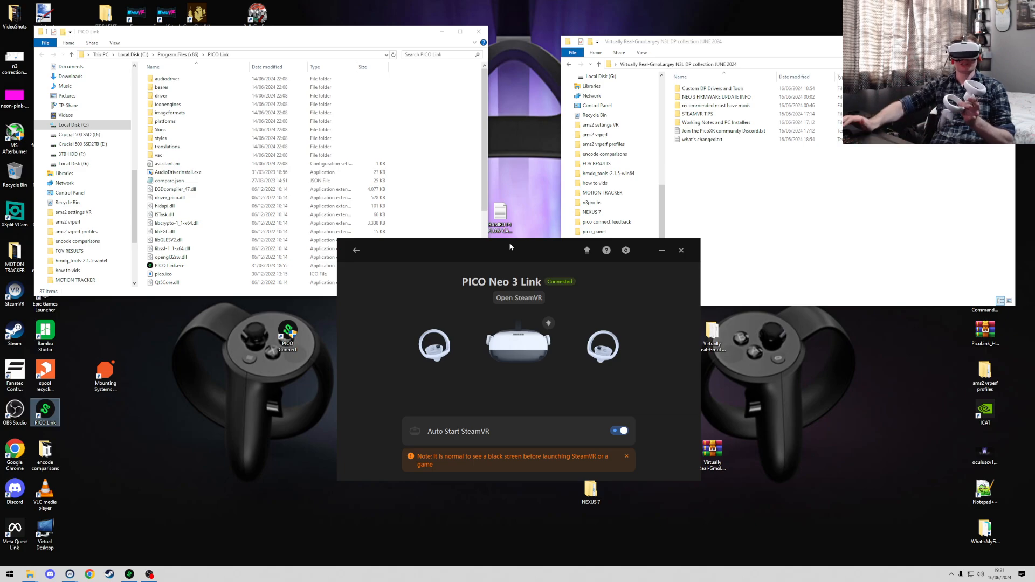
Bring up SteamVR's VR View window to mirror the headset on the desktop.
{"action": "left_click", "coordinate": [518, 298]}
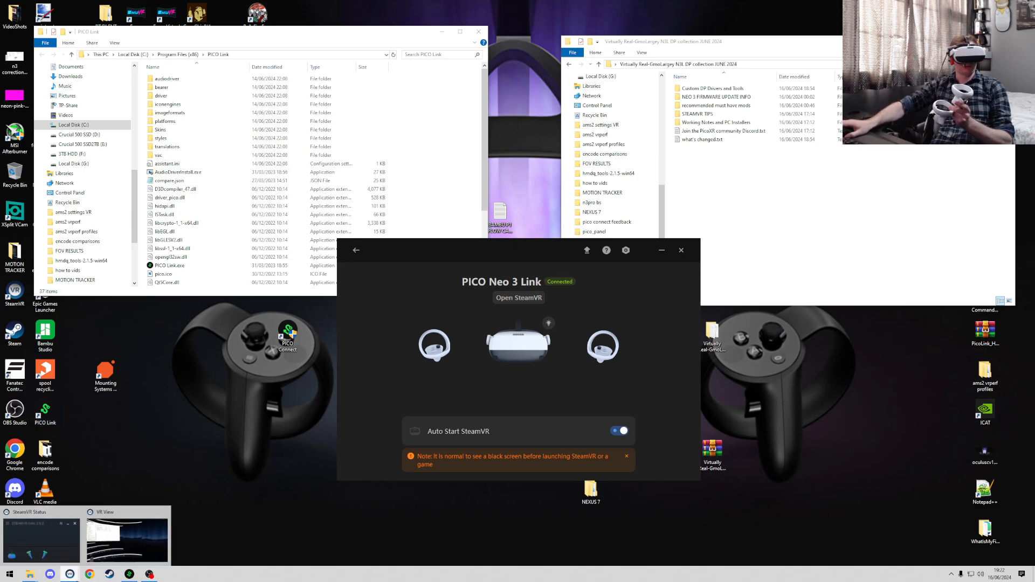
{"action": "left_click", "coordinate": [125, 538]}
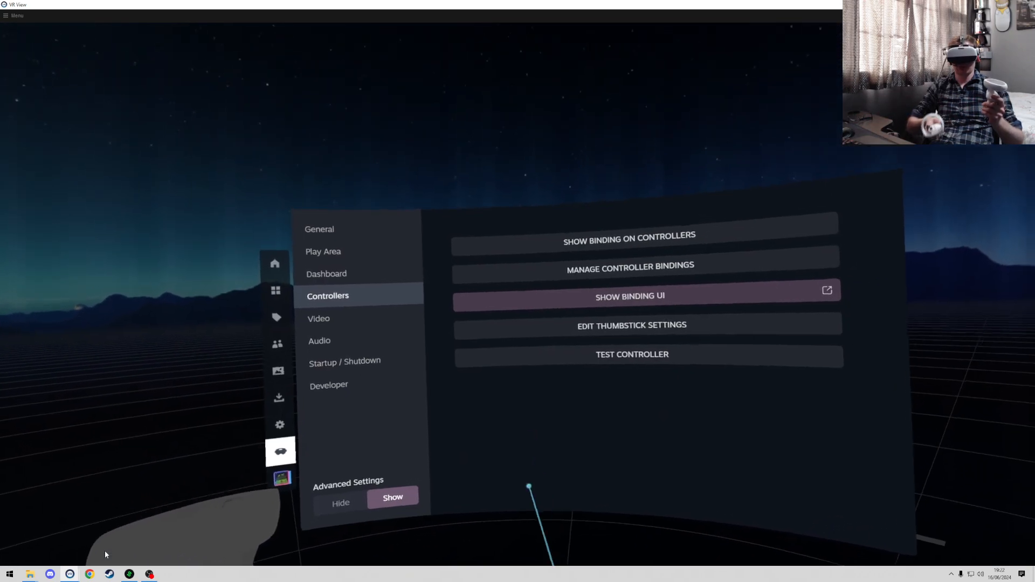
{"action": "left_click", "coordinate": [630, 355]}
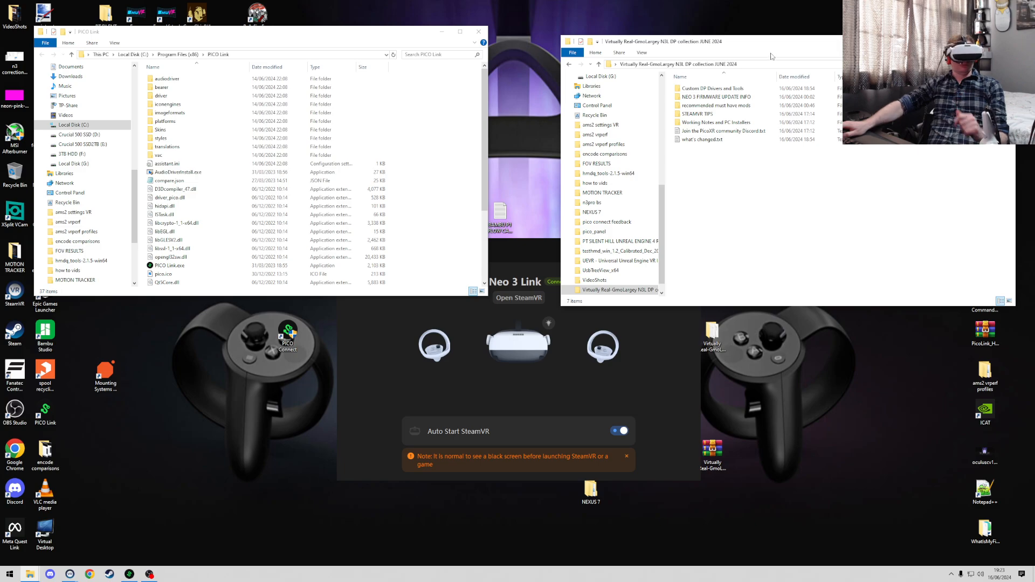
{"action": "mouse_move", "coordinate": [712, 105]}
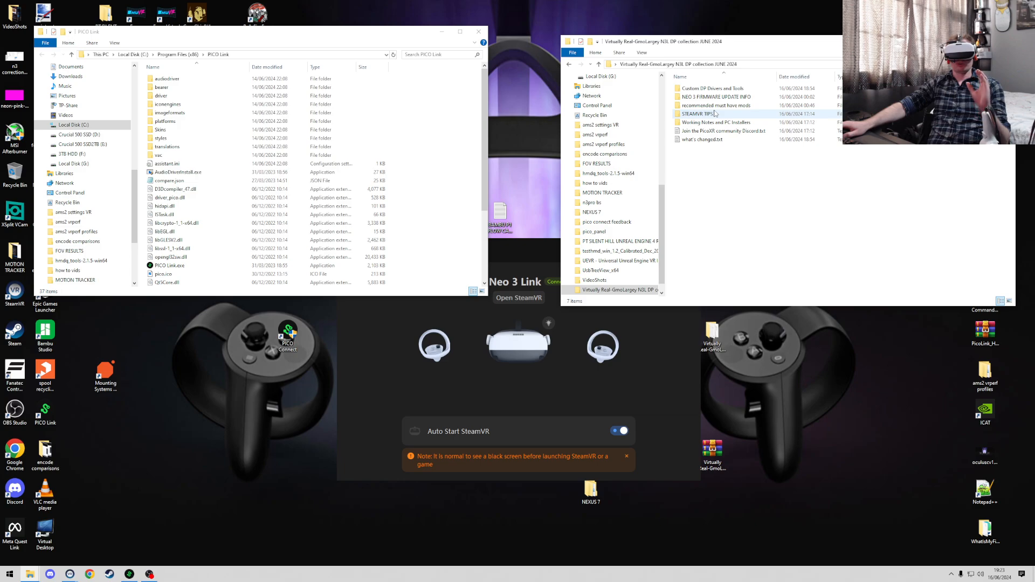
Review STEAMVR TIPS and what's changed.txt, then enter the Custom DP Drivers and Tools folder.
{"action": "left_click", "coordinate": [701, 139]}
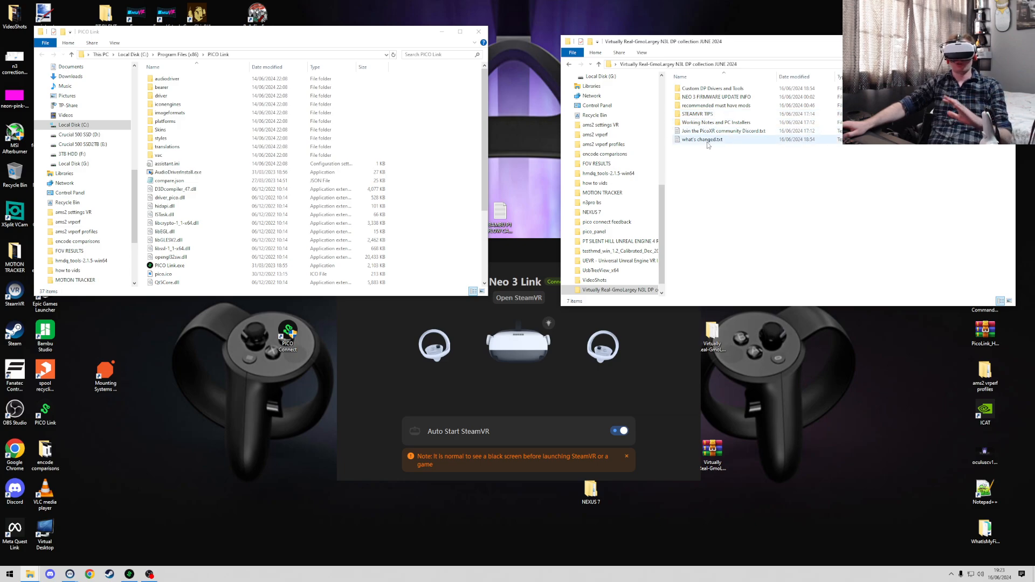
{"action": "left_click", "coordinate": [726, 186]}
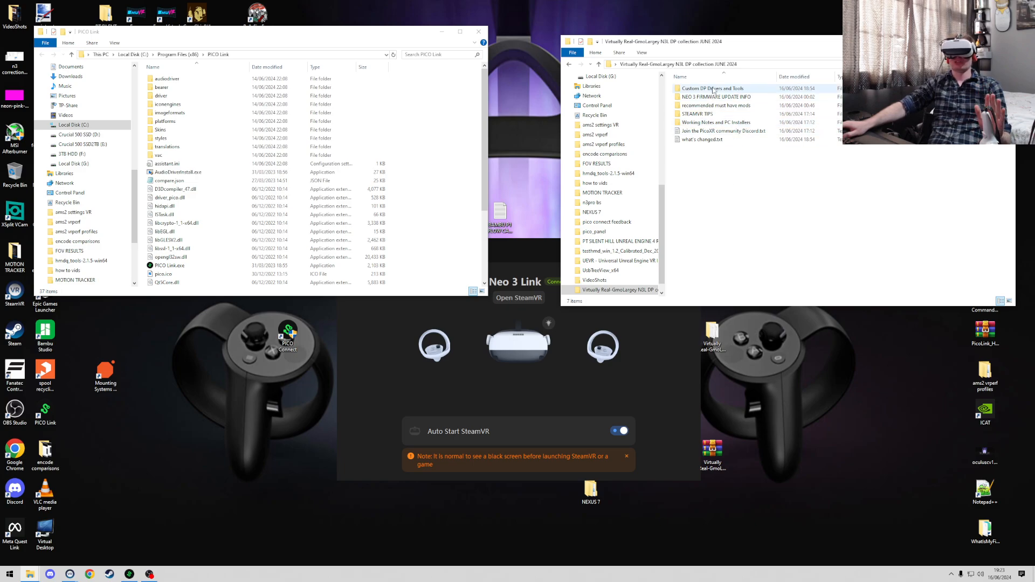
{"action": "double_click", "coordinate": [711, 87]}
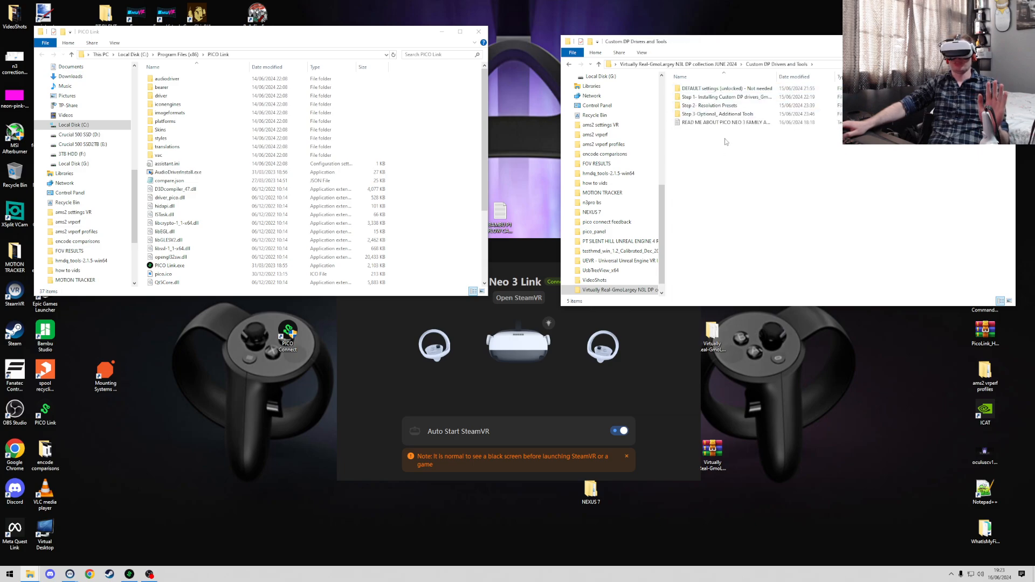
{"action": "mouse_move", "coordinate": [716, 96]}
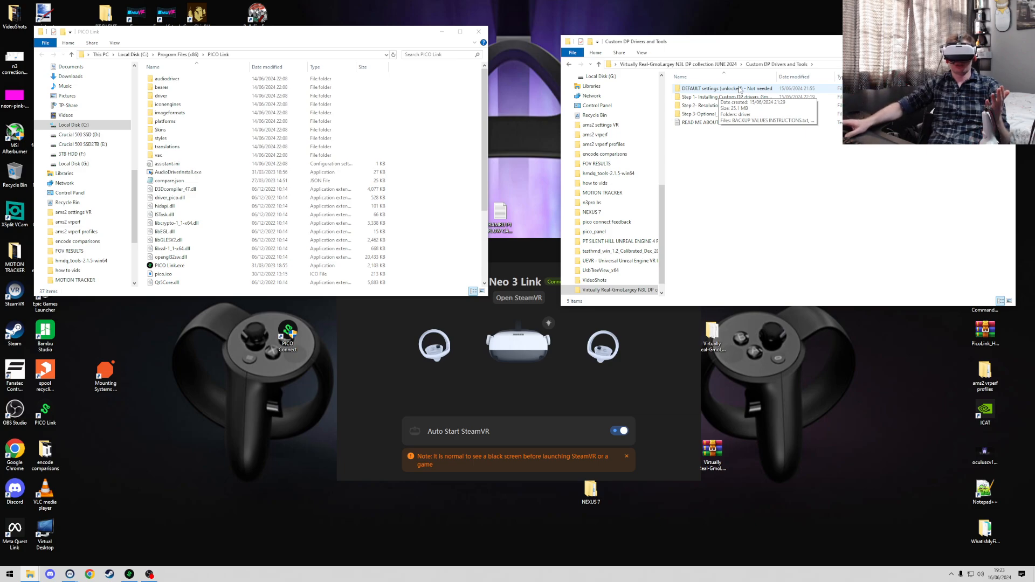
{"action": "mouse_move", "coordinate": [725, 91]}
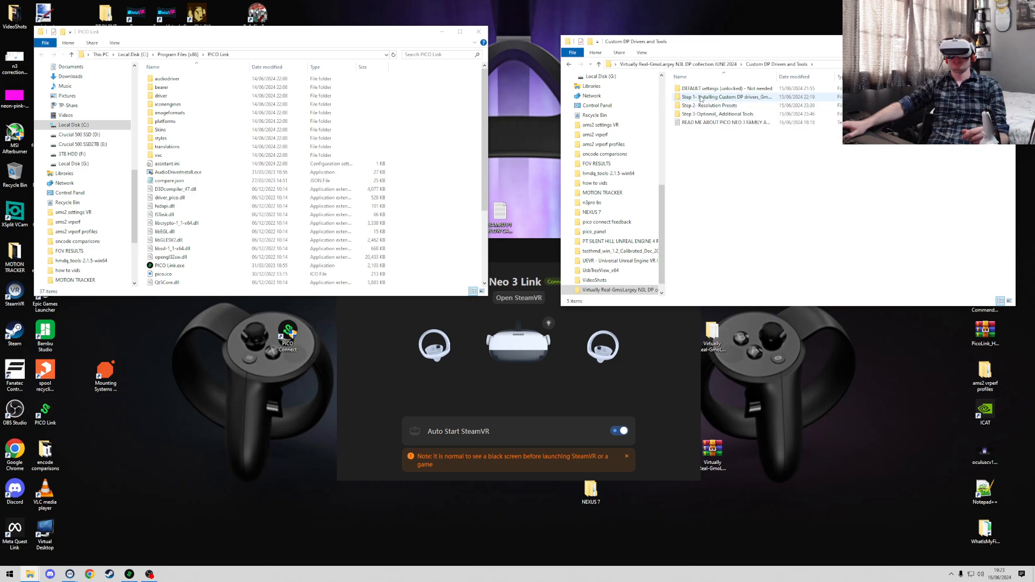
{"action": "mouse_move", "coordinate": [725, 97]}
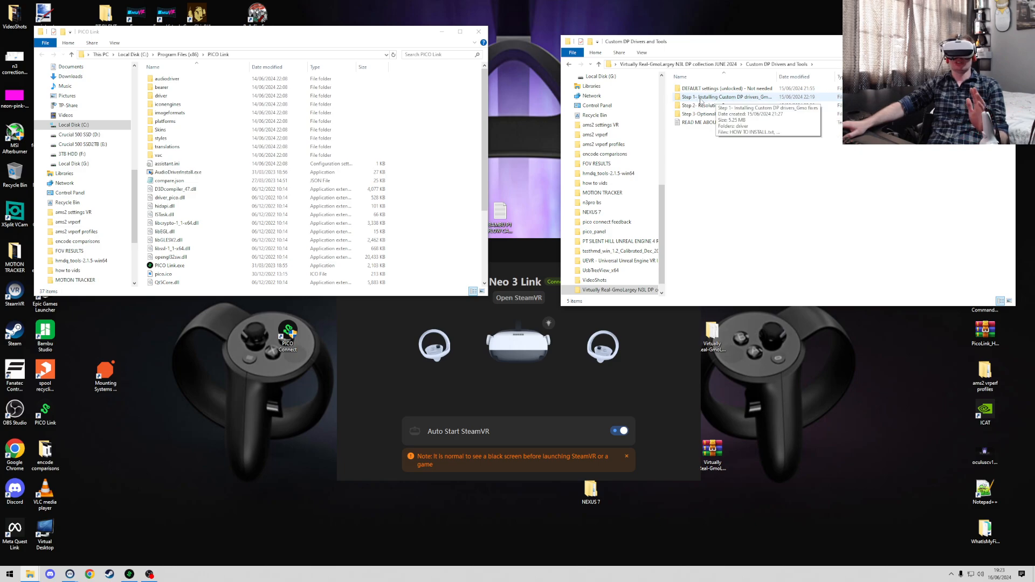
{"action": "double_click", "coordinate": [726, 97]}
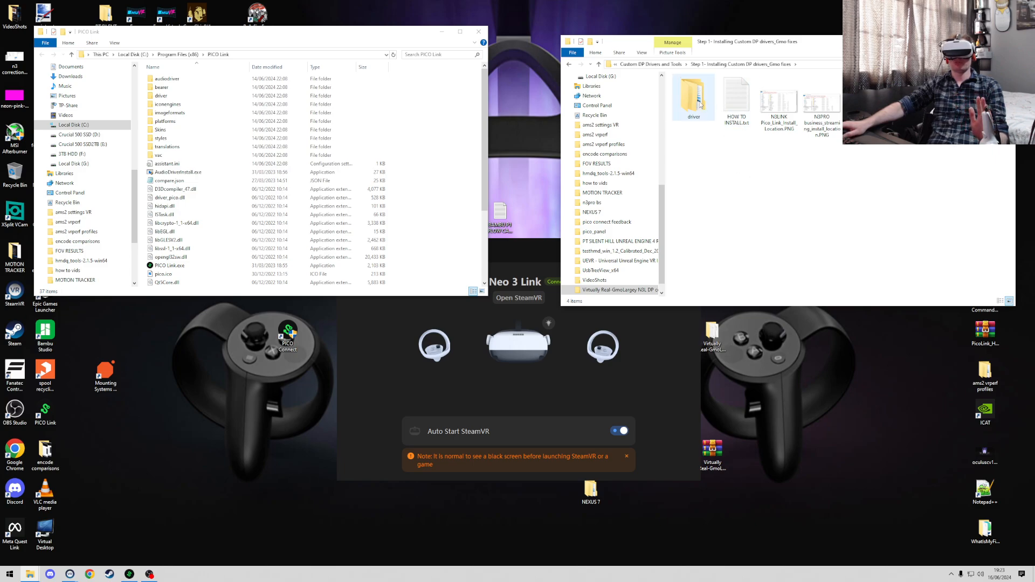
{"action": "right_click", "coordinate": [693, 97]}
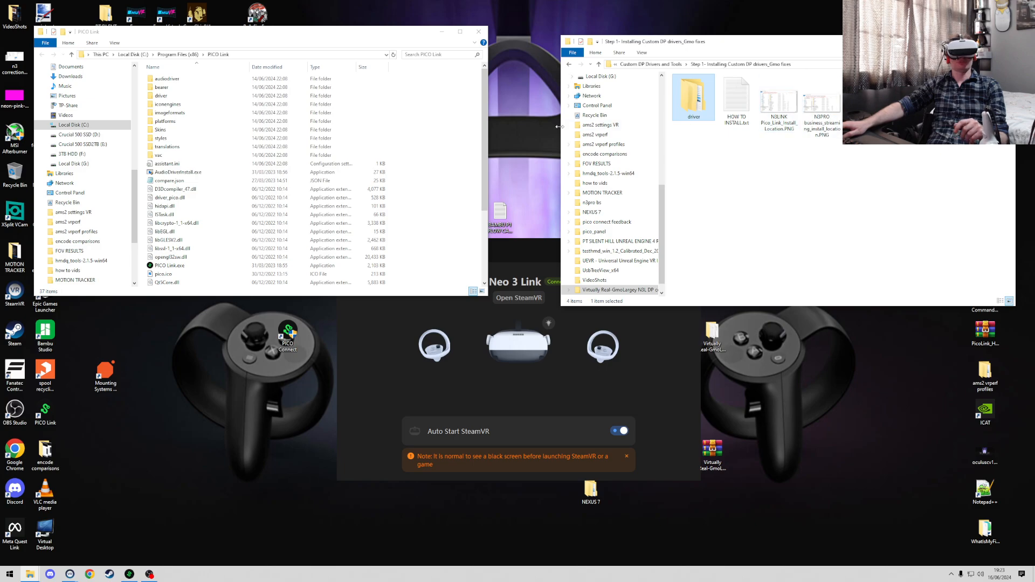
{"action": "mouse_move", "coordinate": [604, 154]}
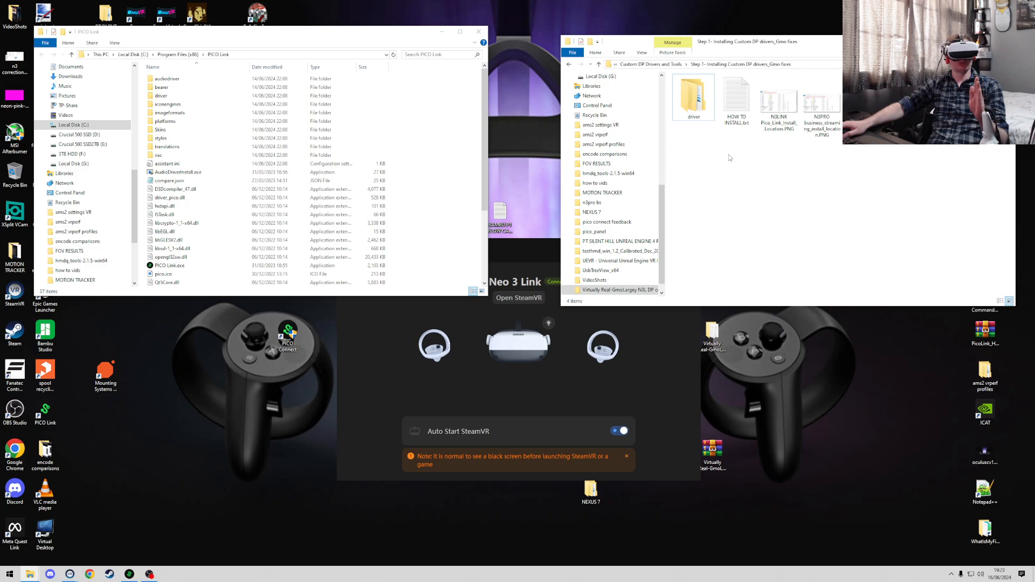
{"action": "mouse_move", "coordinate": [724, 182]}
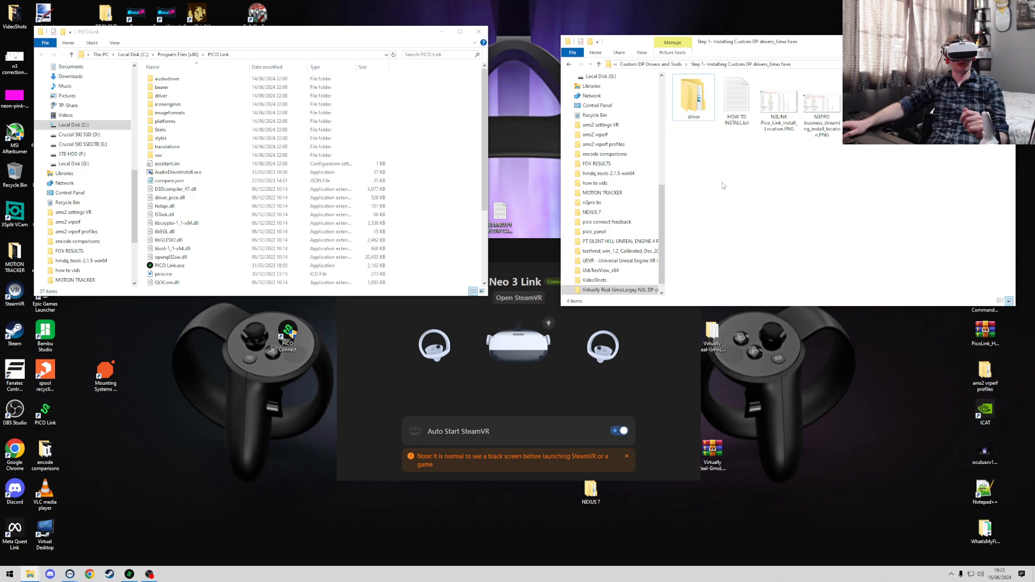
{"action": "mouse_move", "coordinate": [718, 200]}
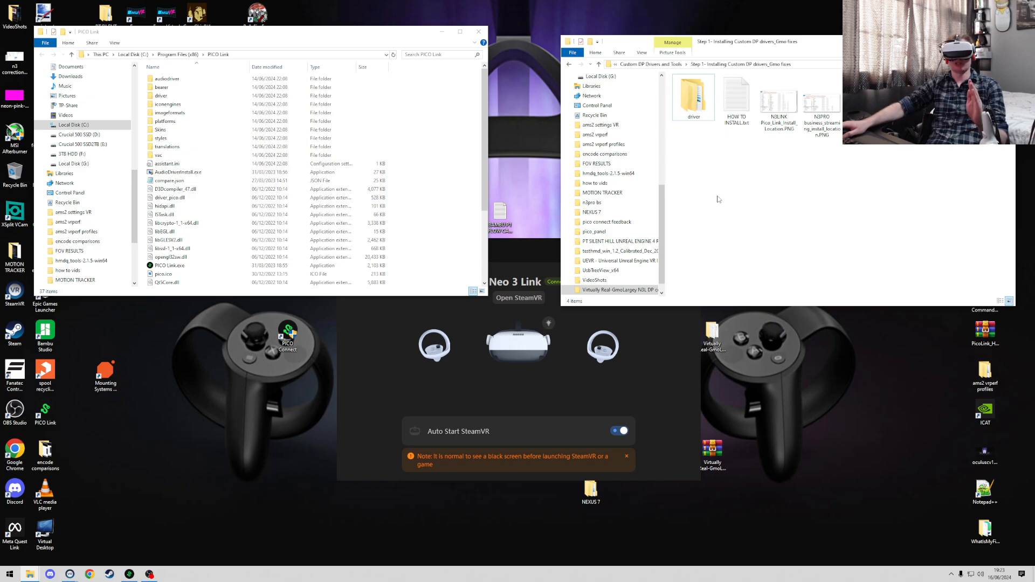
{"action": "mouse_move", "coordinate": [711, 222]}
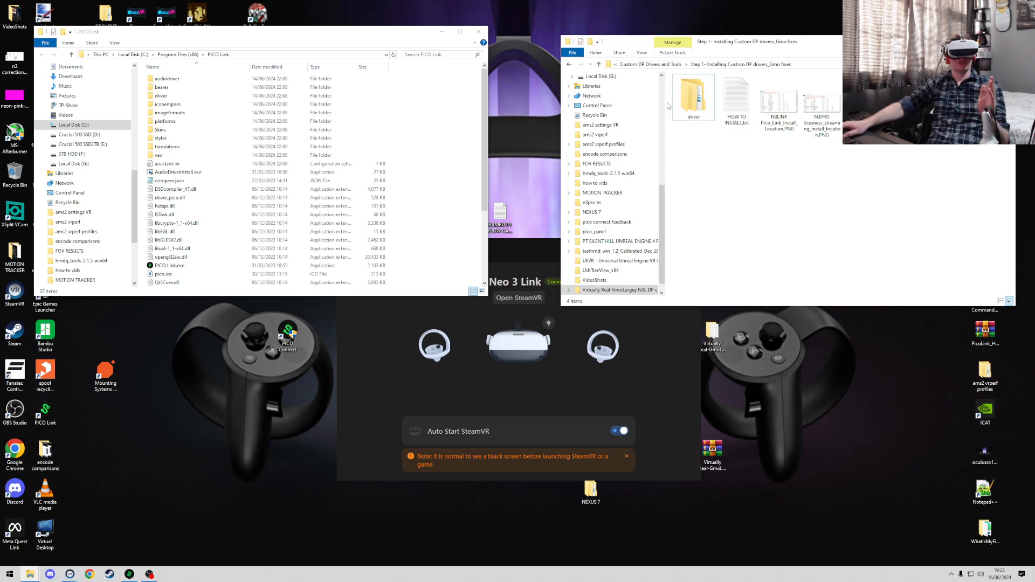
{"action": "double_click", "coordinate": [692, 94]}
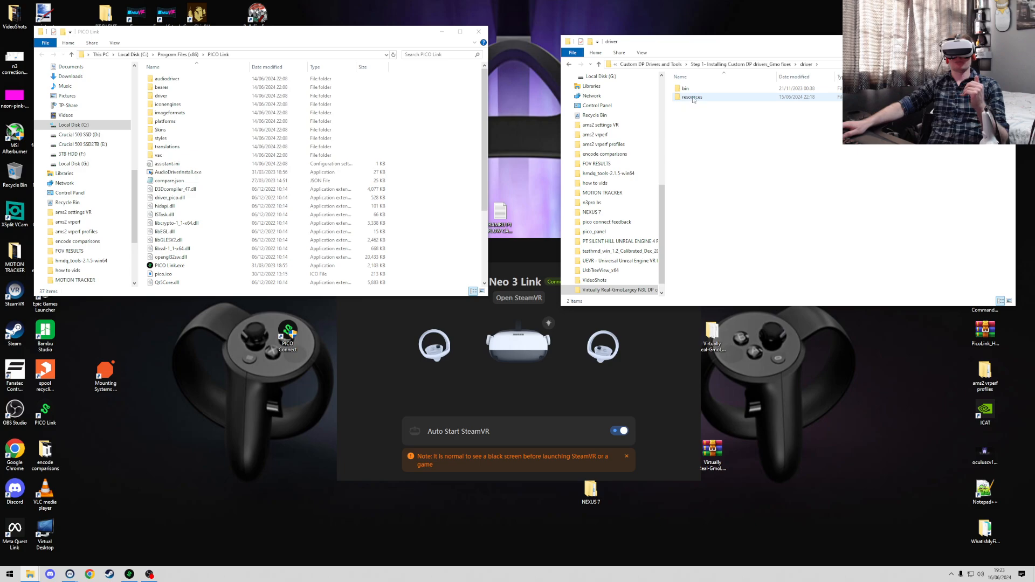
{"action": "mouse_move", "coordinate": [686, 88]}
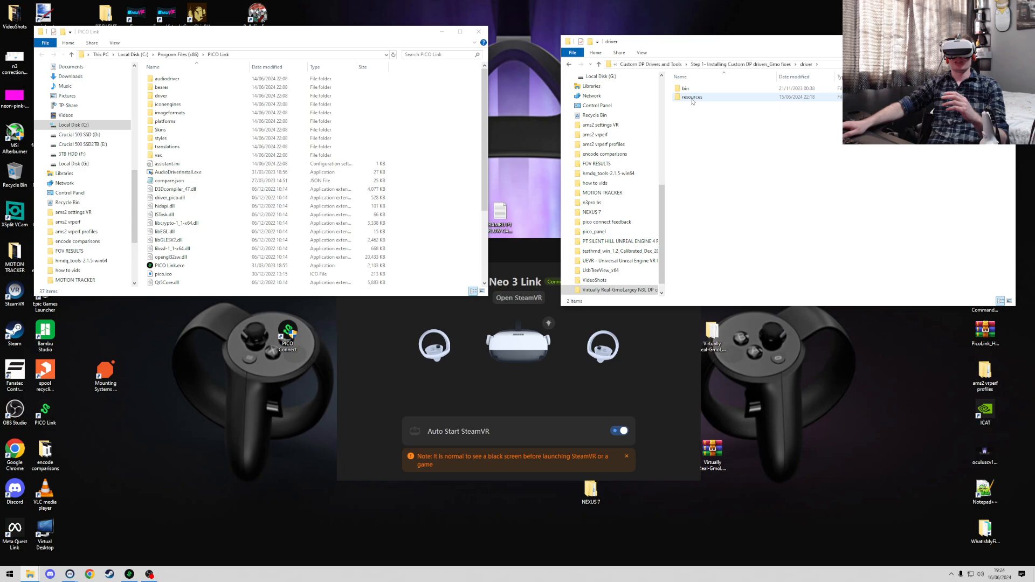
{"action": "double_click", "coordinate": [692, 97]}
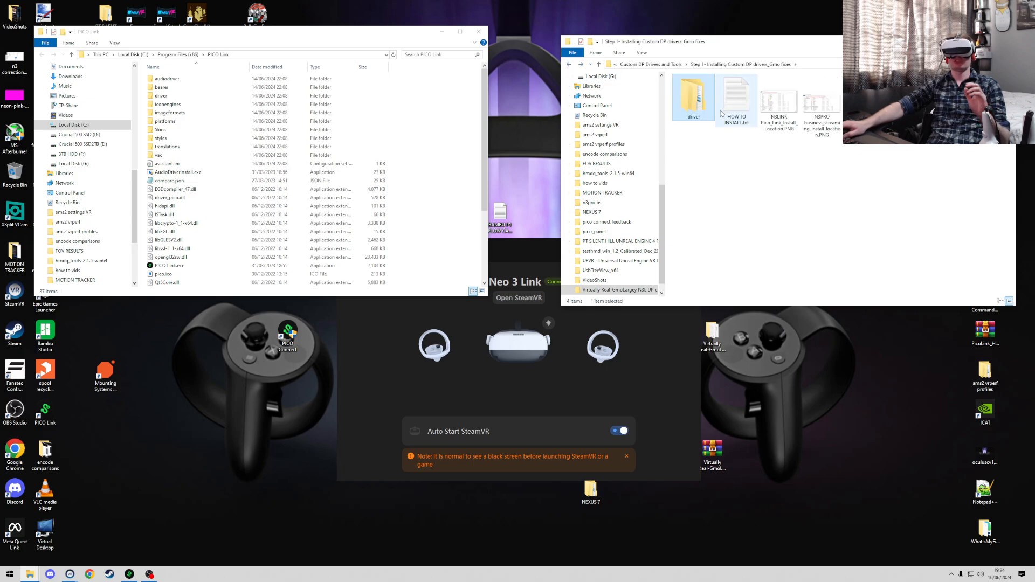
{"action": "mouse_move", "coordinate": [734, 106]}
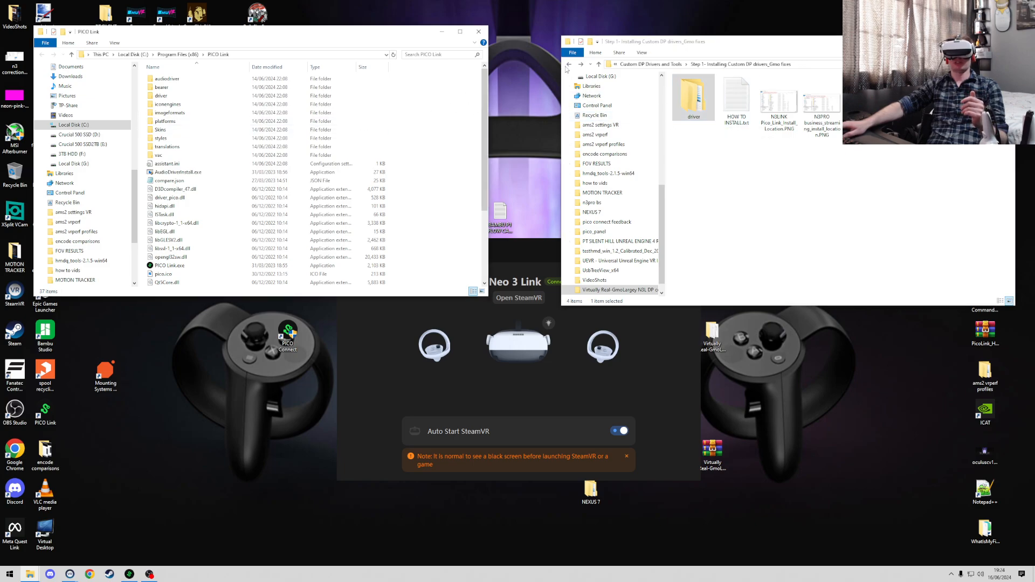
{"action": "left_click", "coordinate": [598, 63]}
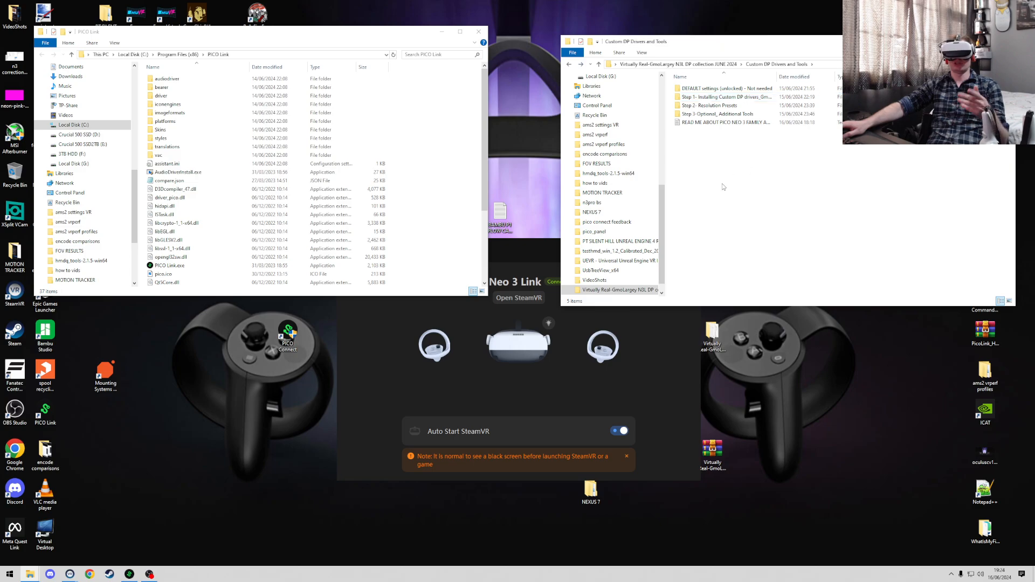
{"action": "mouse_move", "coordinate": [702, 204]}
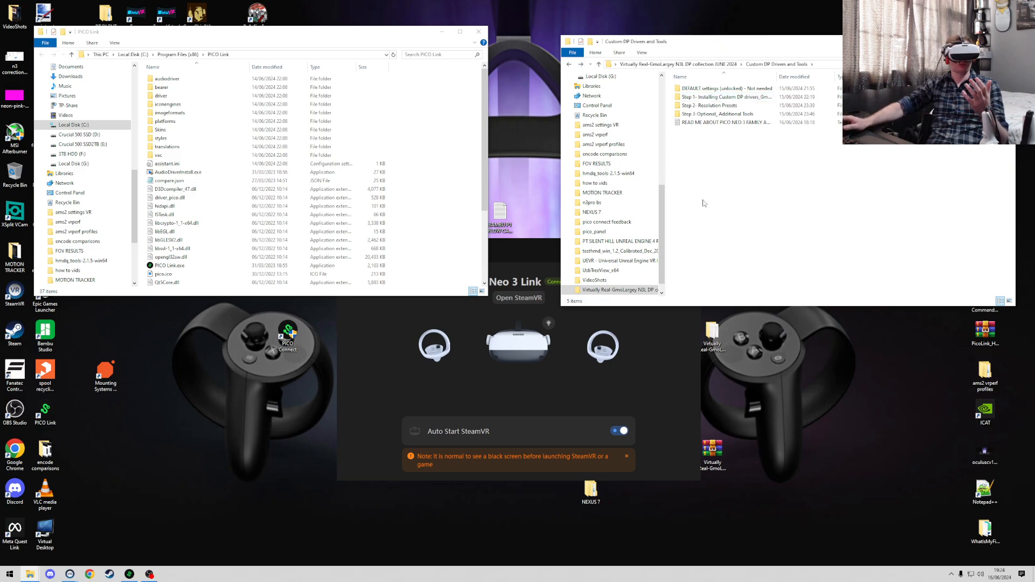
{"action": "mouse_move", "coordinate": [705, 208]}
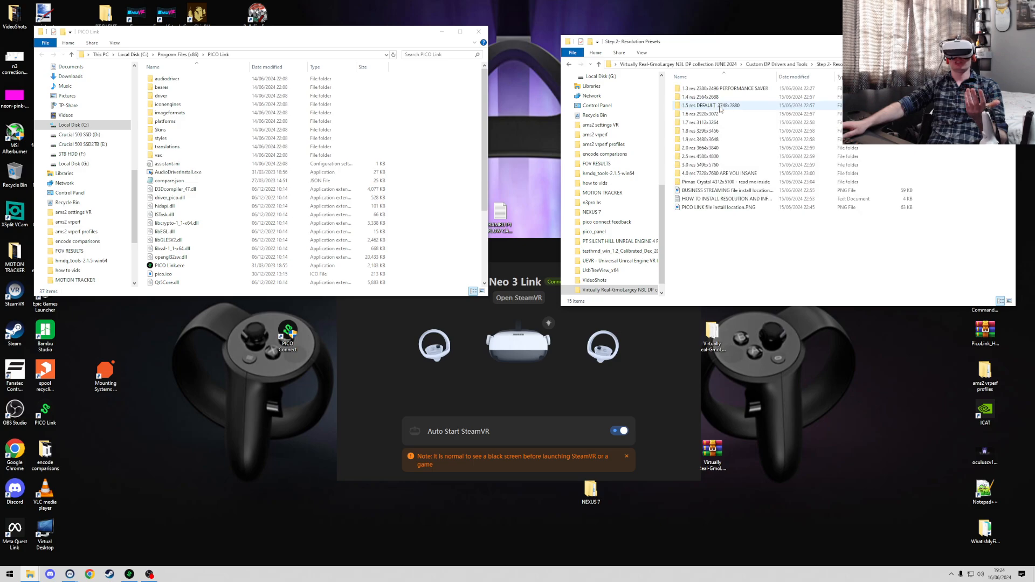
Highlight the 1.5 res DEFAULT 2745x2880 preset and show the headset mirror on the desktop.
{"action": "left_click", "coordinate": [709, 156]}
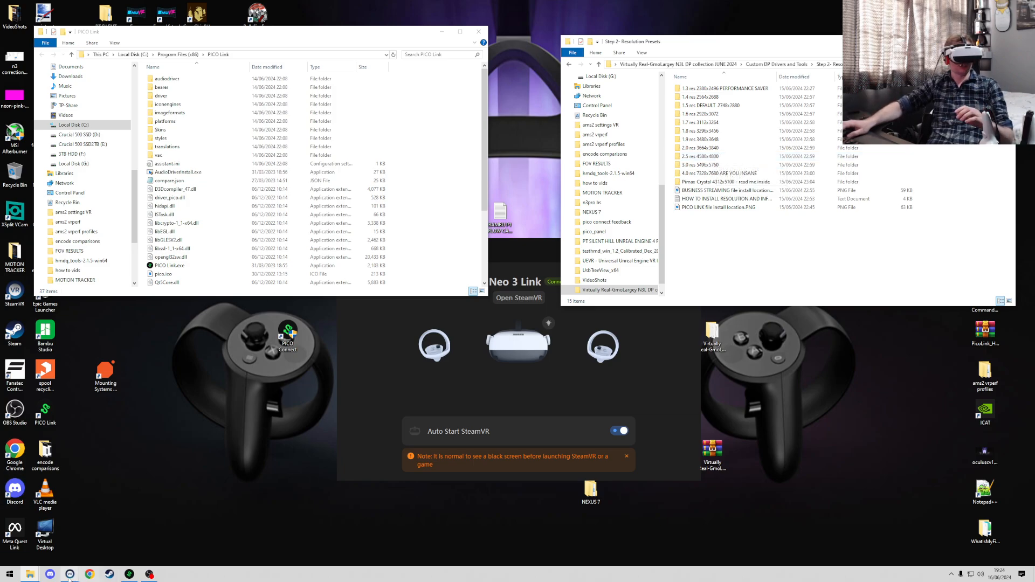
{"action": "left_click", "coordinate": [519, 298]}
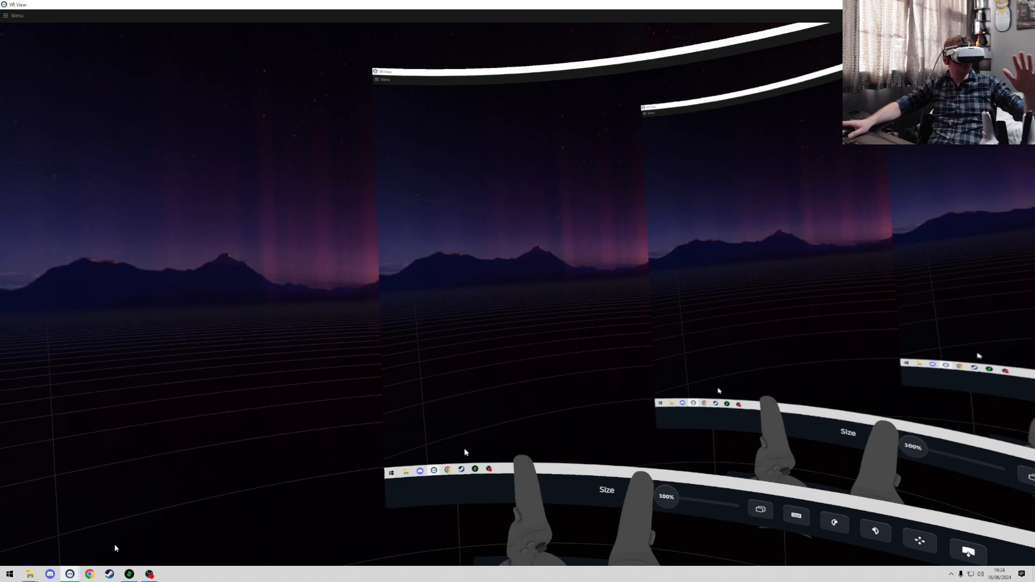
{"action": "mouse_move", "coordinate": [463, 451]}
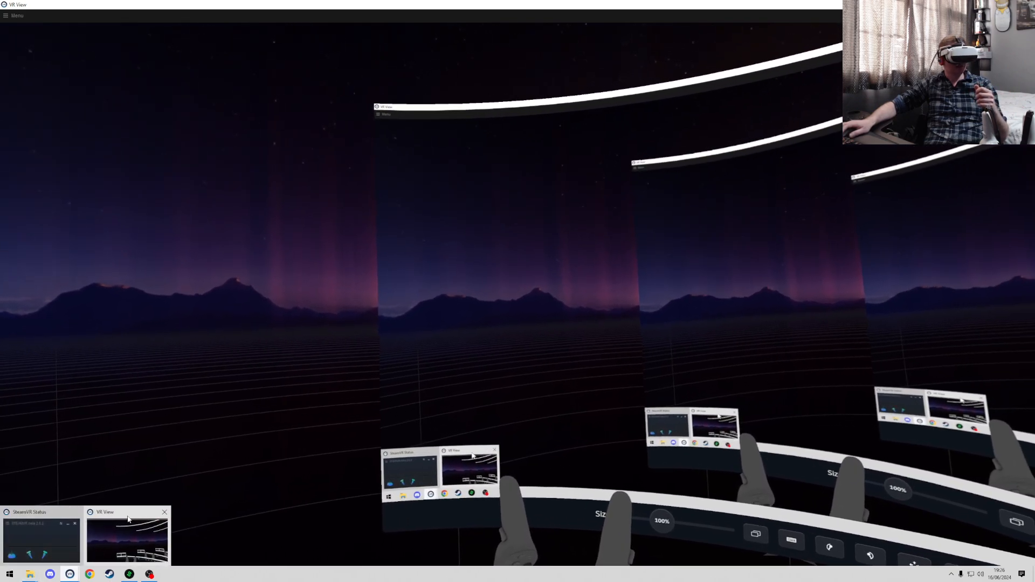
Hide the mirrored headset view so the resolution presets folder shows again.
{"action": "left_click", "coordinate": [29, 573]}
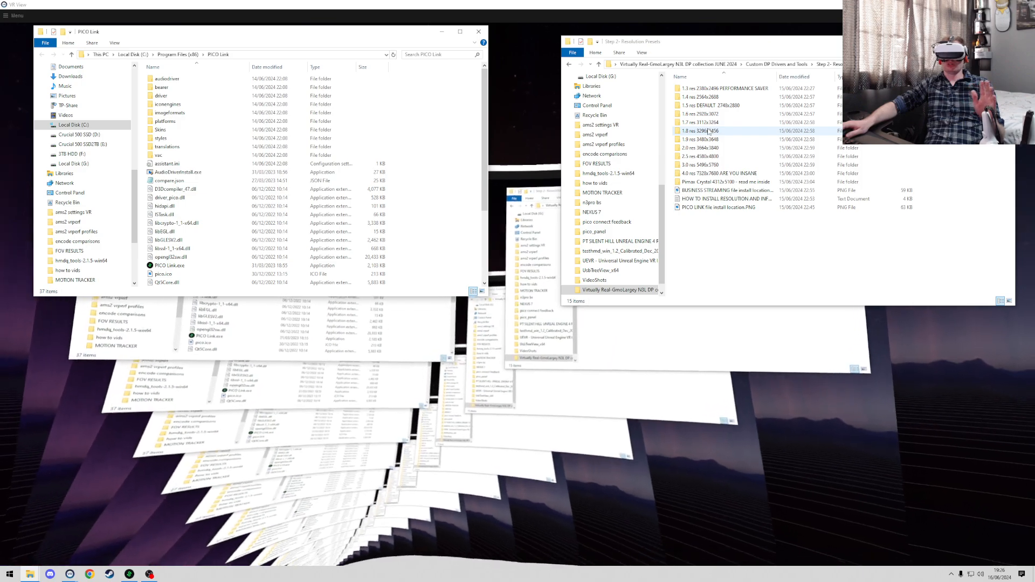
Browse the resolution preset folders and pick a preset's RVRPlugin.ini settings file.
{"action": "left_click", "coordinate": [699, 122]}
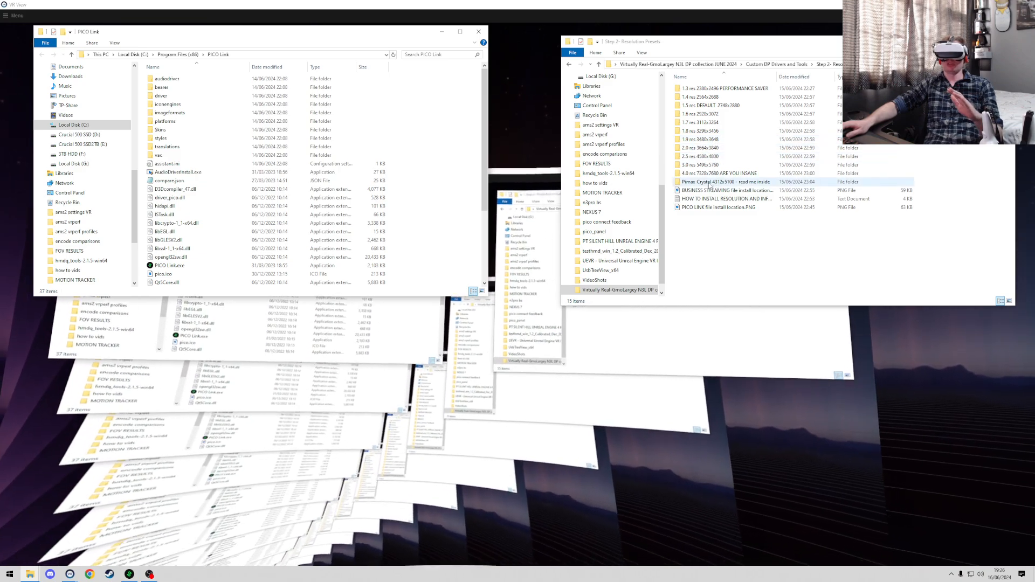
{"action": "left_click", "coordinate": [700, 148]}
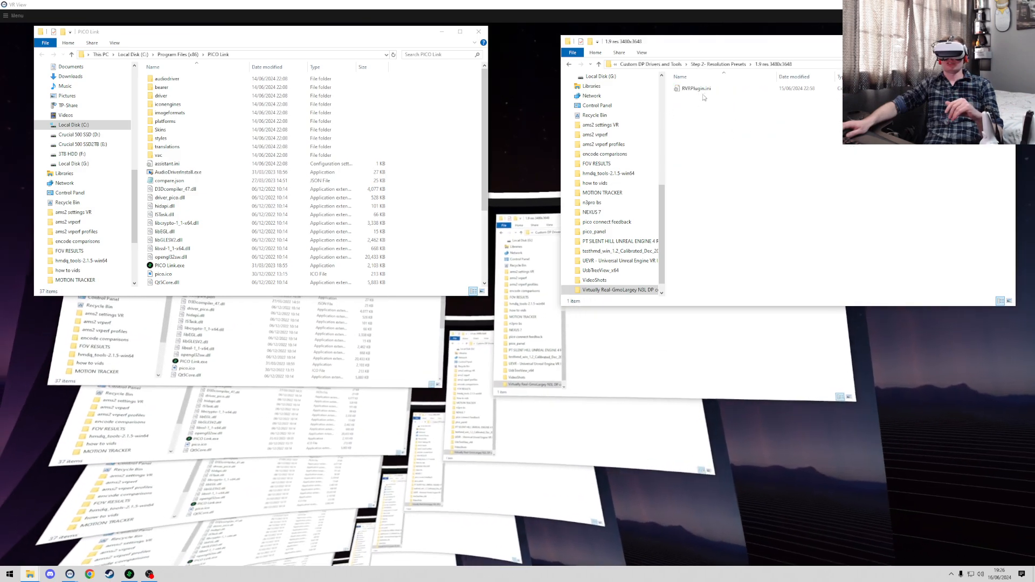
{"action": "left_click", "coordinate": [694, 88]}
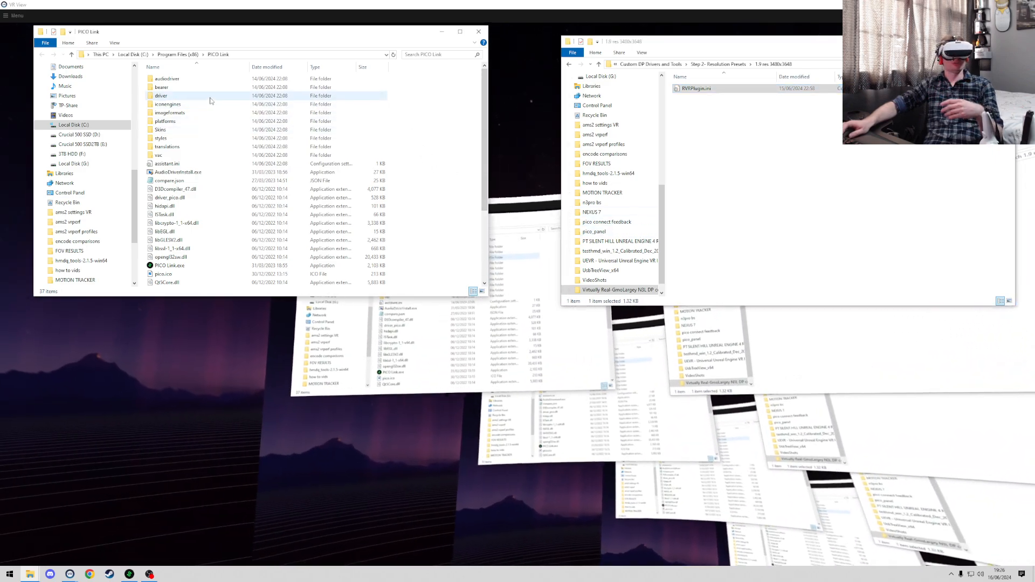
In PICO Link\driver\bin\win64, dismiss the .dll warning and check the copied RVRPlugin.ini.
{"action": "double_click", "coordinate": [161, 95]}
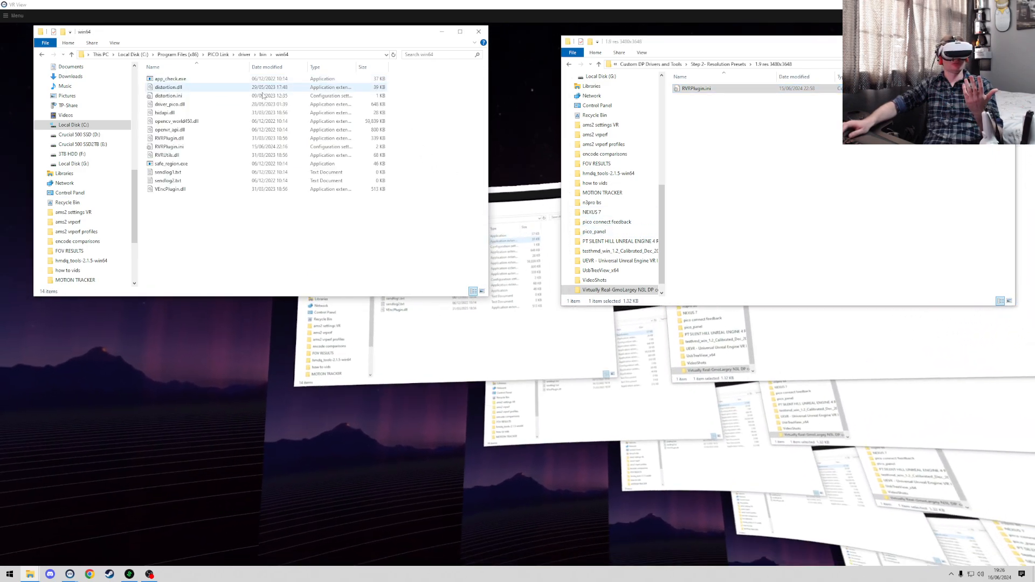
{"action": "left_click", "coordinate": [169, 146]}
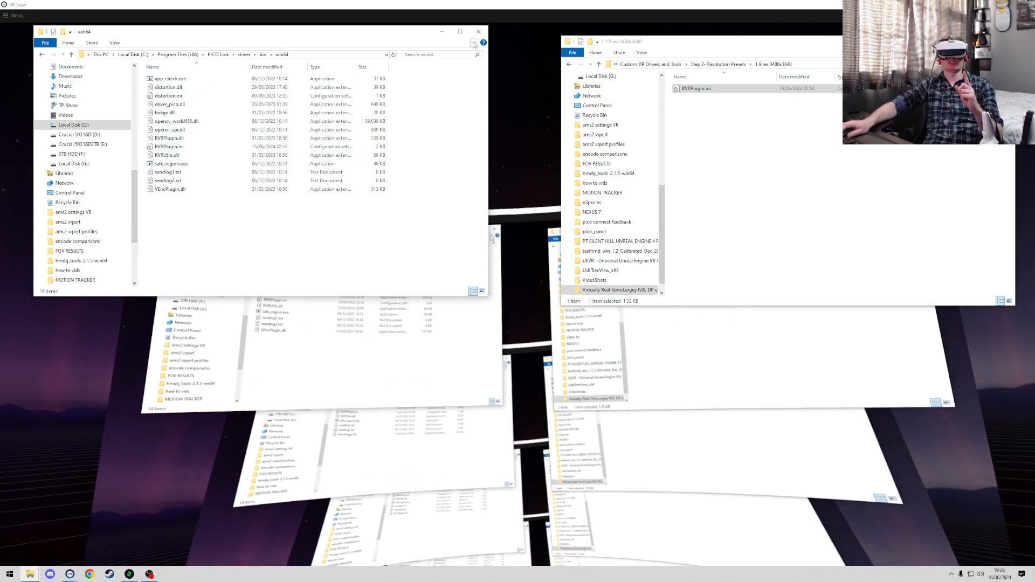
{"action": "double_click", "coordinate": [170, 138]}
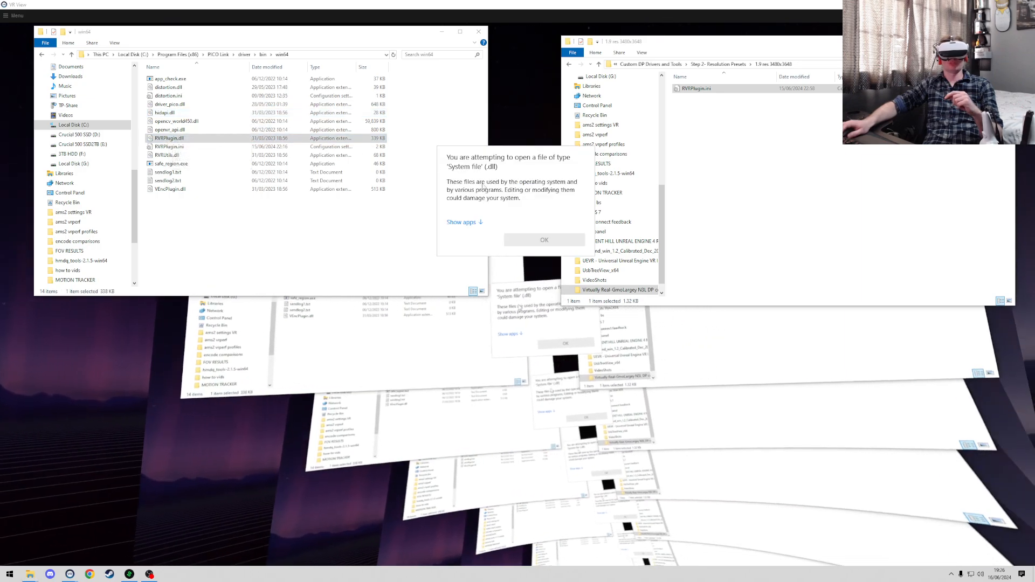
{"action": "left_click", "coordinate": [544, 239]}
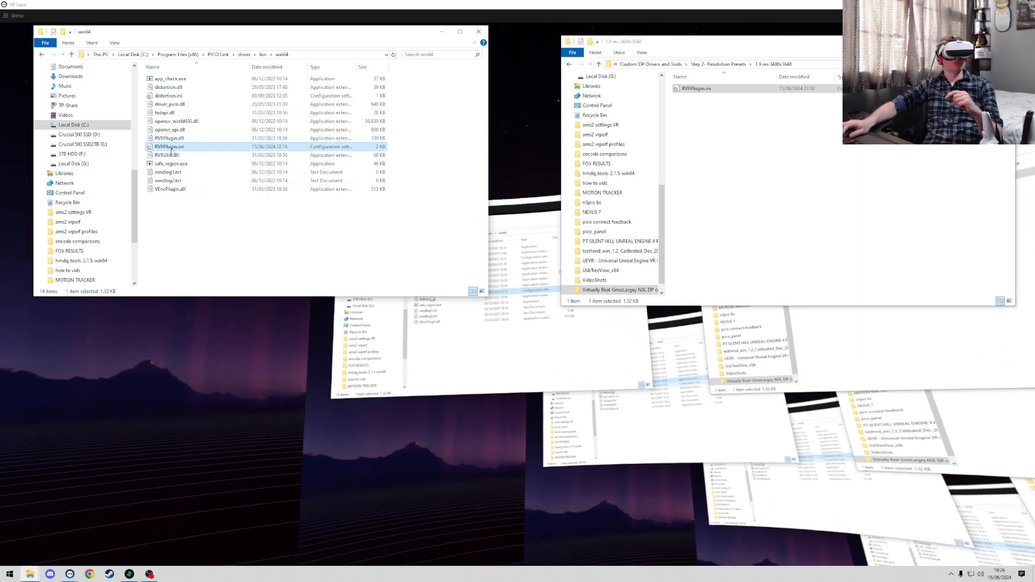
{"action": "double_click", "coordinate": [170, 147]}
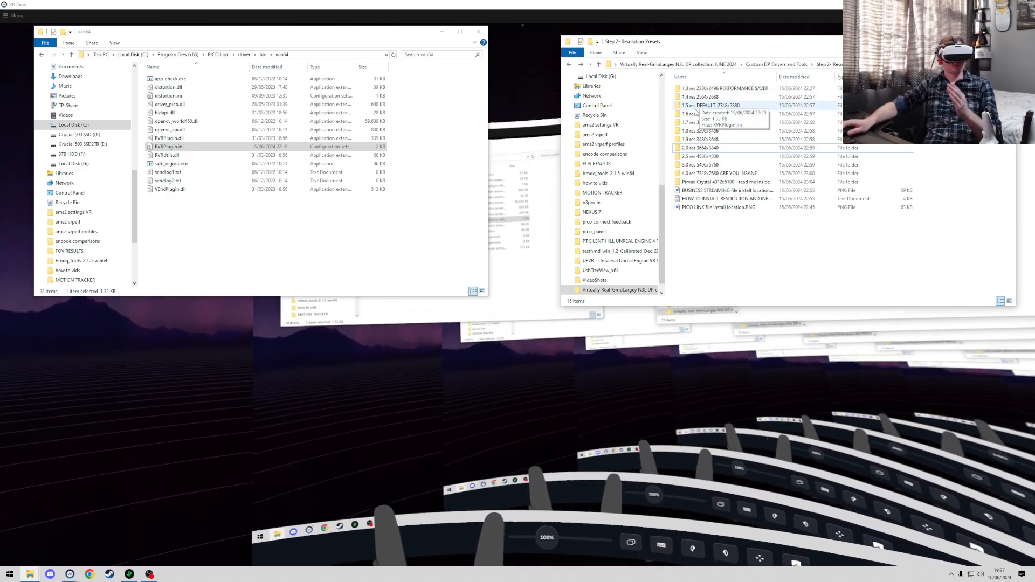
{"action": "mouse_move", "coordinate": [703, 97]}
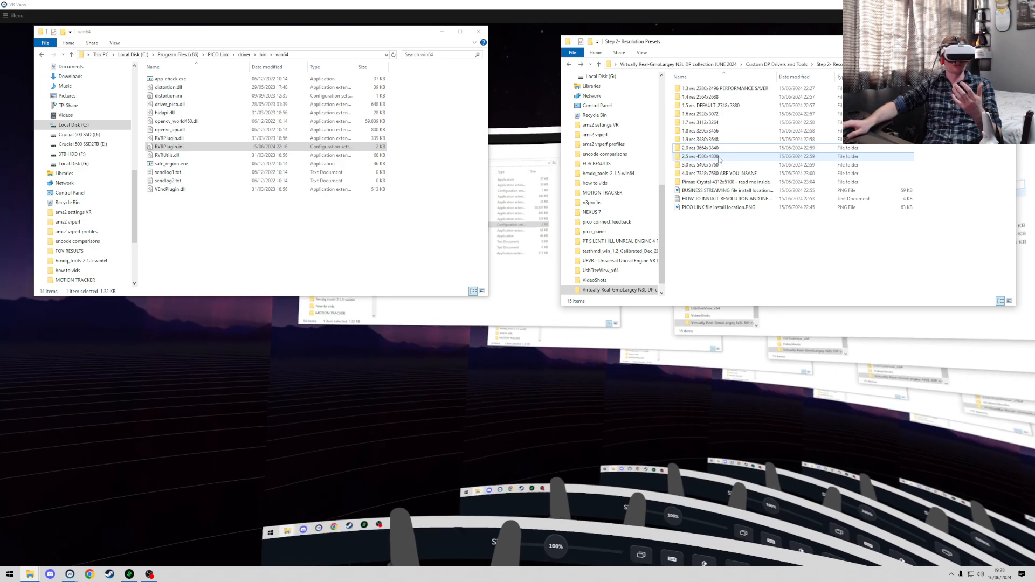
Compare the default 2746x2800 and the 3296x3456 preset folders in Step 2.
{"action": "left_click", "coordinate": [712, 104]}
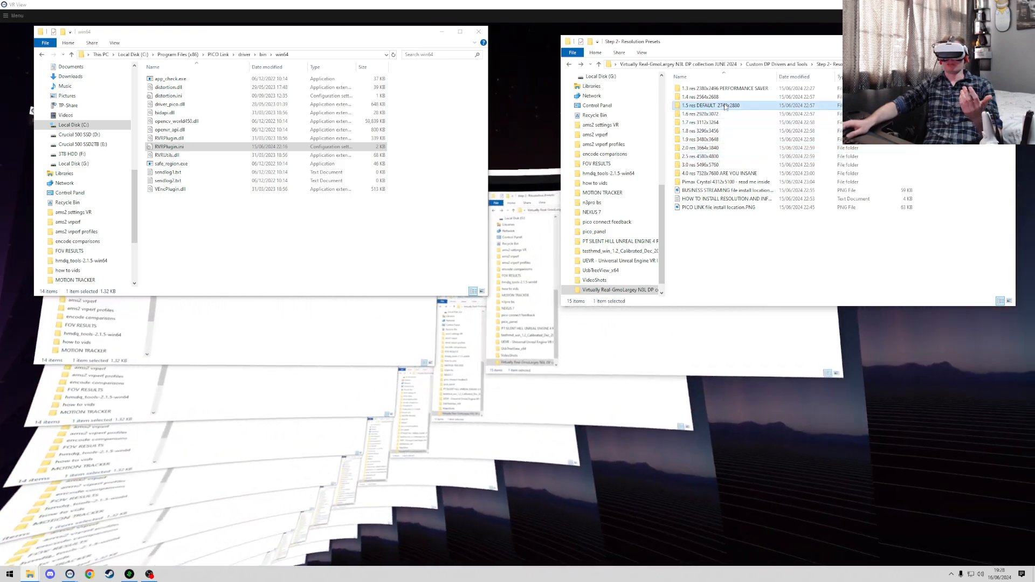
{"action": "left_click", "coordinate": [713, 130]}
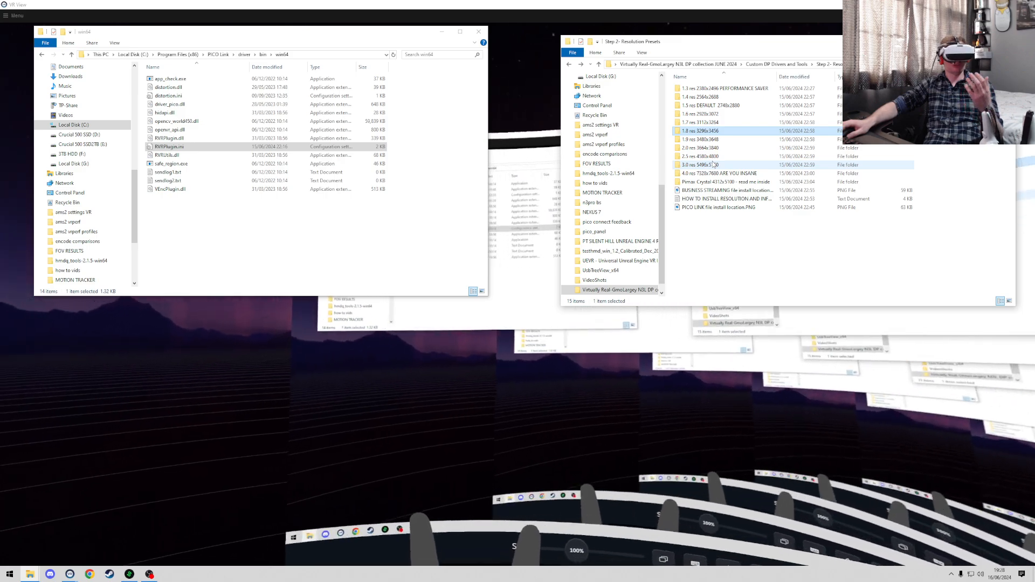
{"action": "mouse_move", "coordinate": [699, 164]}
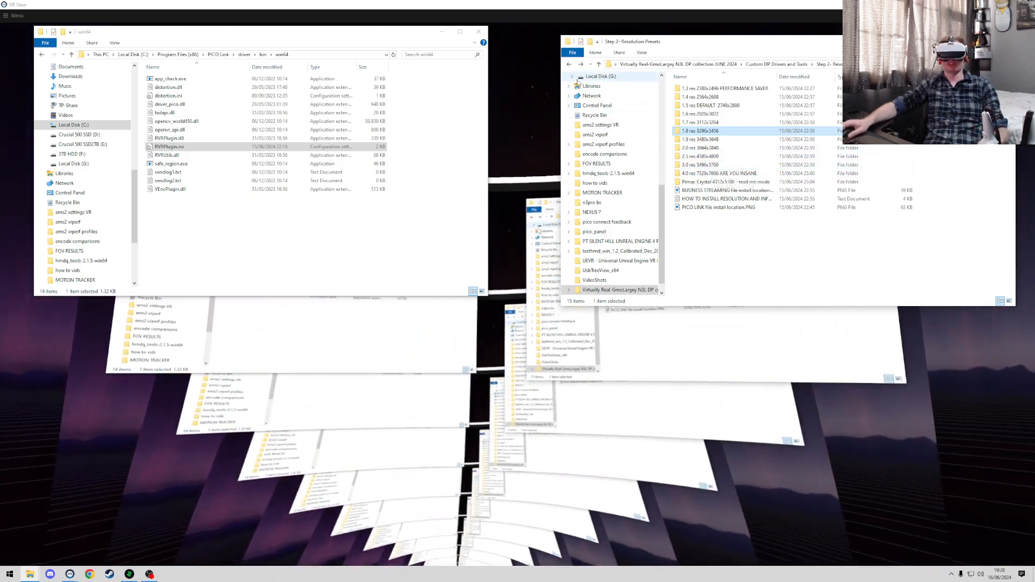
Go back up, enter Step 3 Optional Additional Tools and select the Pico Panel tool folder.
{"action": "left_click", "coordinate": [569, 64]}
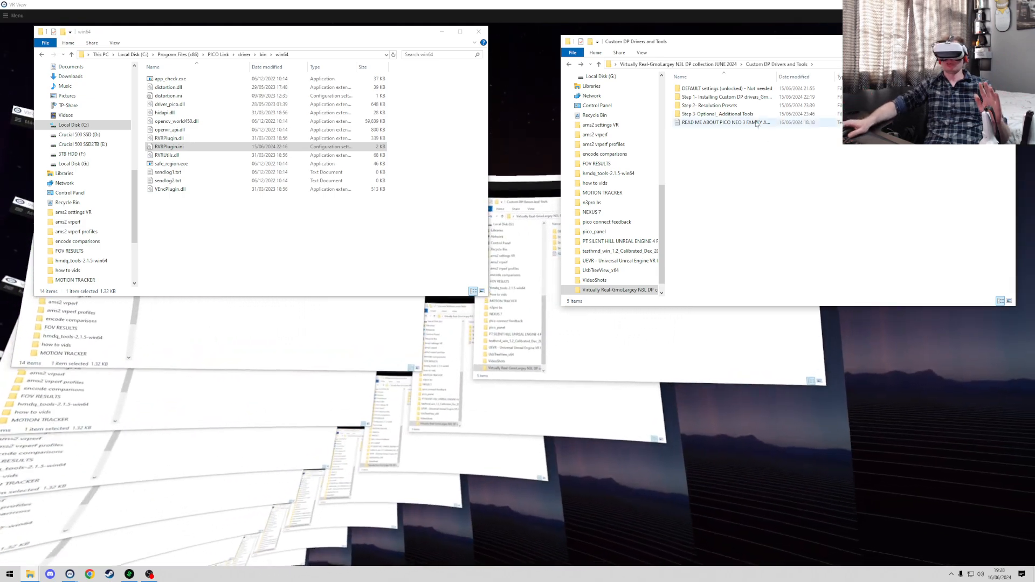
{"action": "mouse_move", "coordinate": [724, 96]}
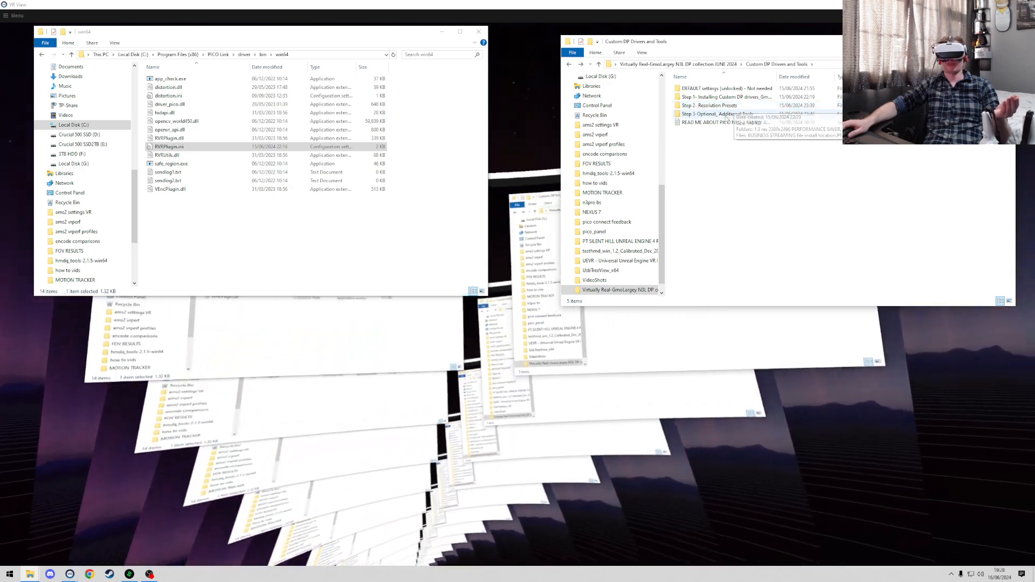
{"action": "double_click", "coordinate": [714, 113]}
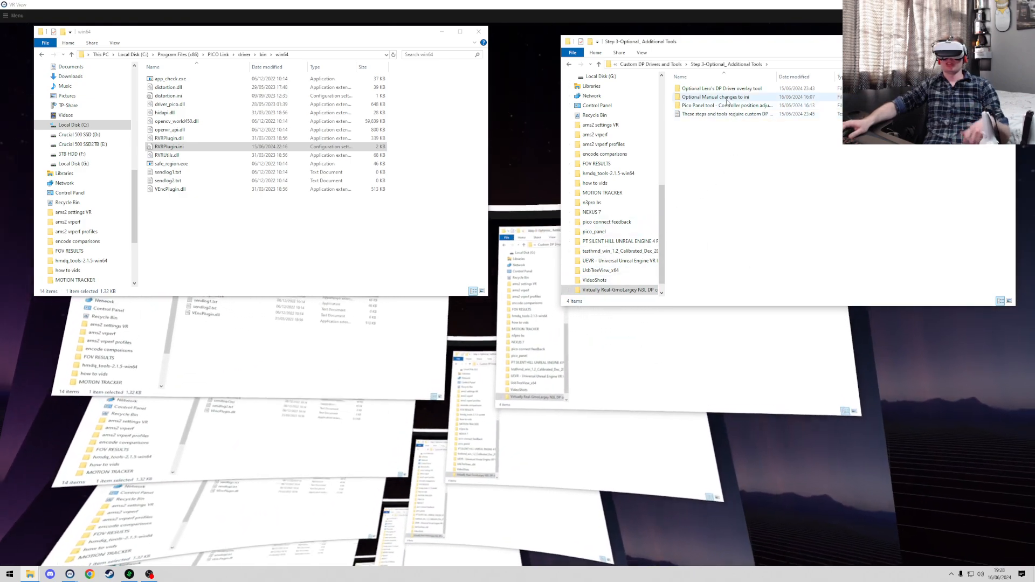
{"action": "mouse_move", "coordinate": [725, 105]}
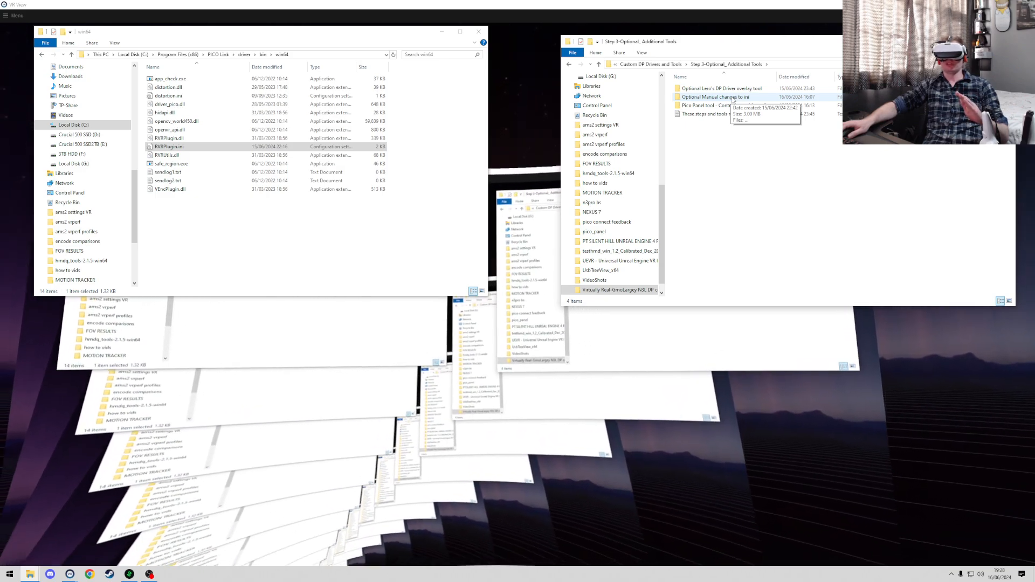
{"action": "left_click", "coordinate": [725, 113]}
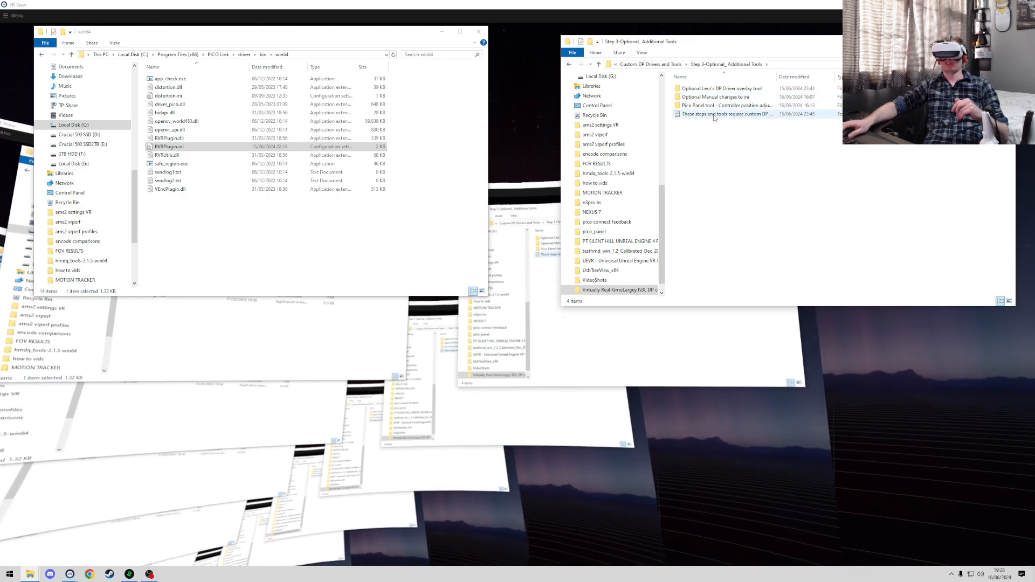
{"action": "left_click", "coordinate": [726, 105]}
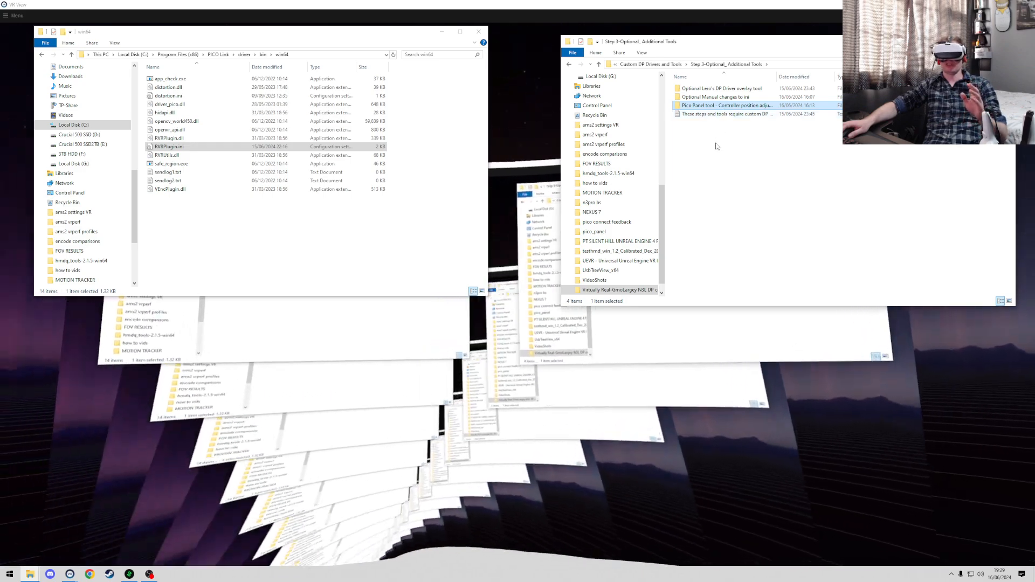
{"action": "mouse_move", "coordinate": [725, 114]}
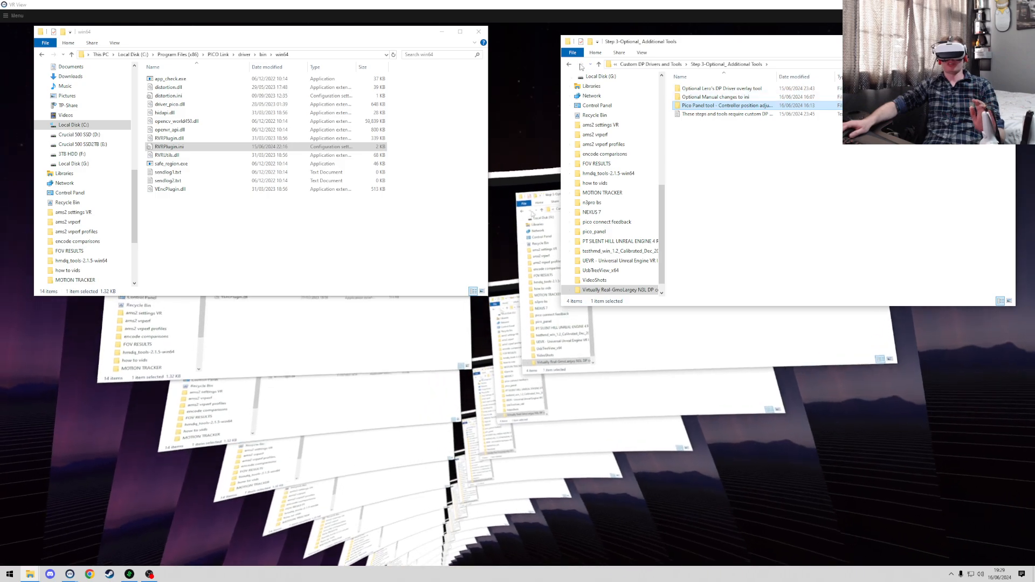
Return to the collection root and go through STEAMVR TIPS into Gmos Controller Position tips.
{"action": "left_click", "coordinate": [569, 64]}
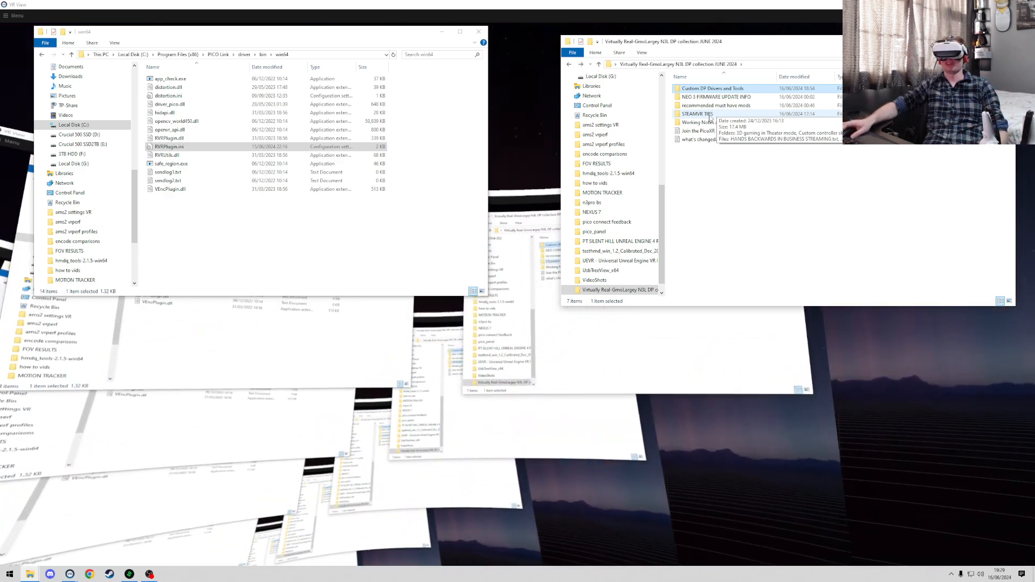
{"action": "double_click", "coordinate": [696, 113]}
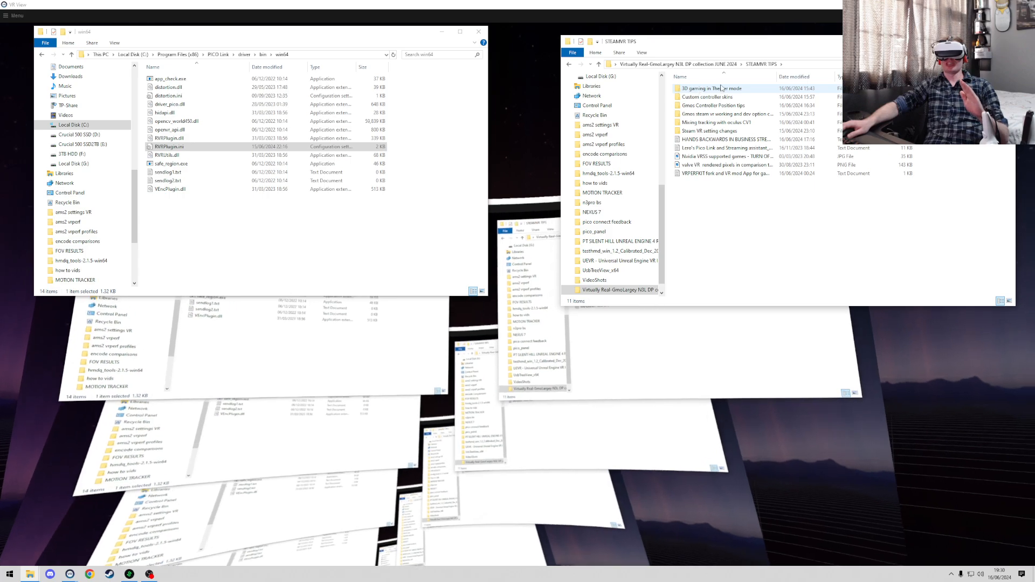
{"action": "mouse_move", "coordinate": [712, 87]}
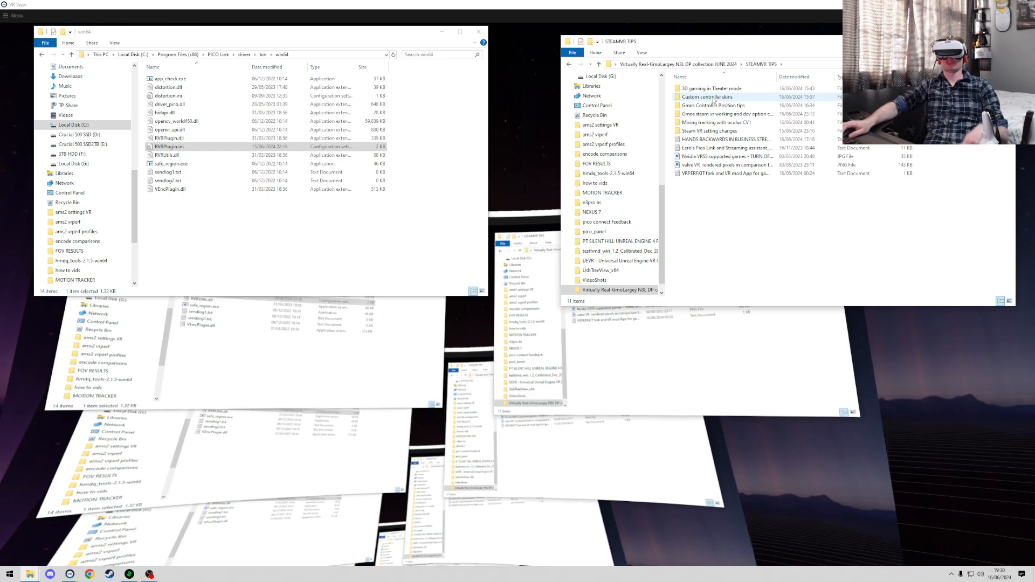
{"action": "double_click", "coordinate": [707, 97]}
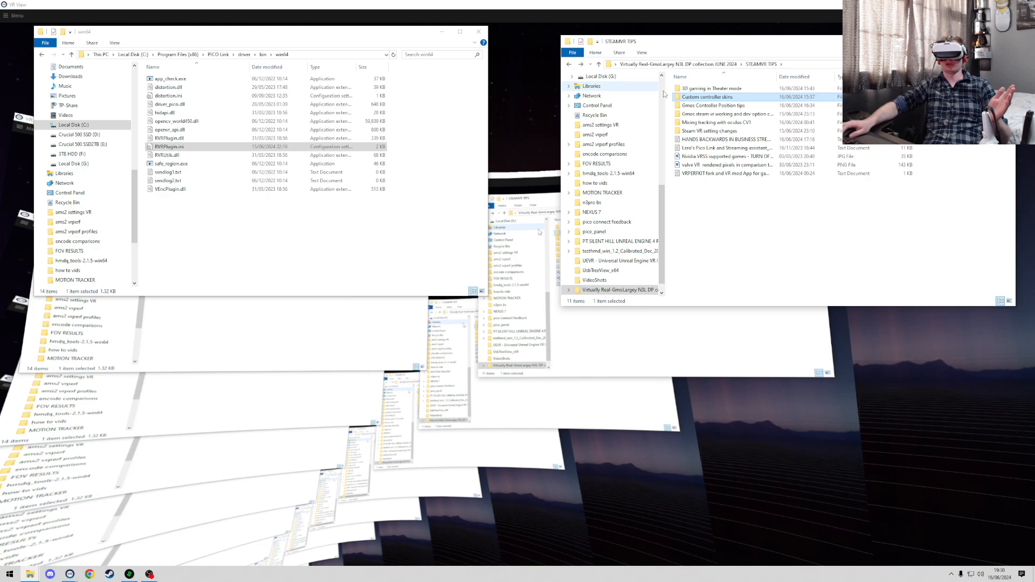
{"action": "double_click", "coordinate": [714, 104]}
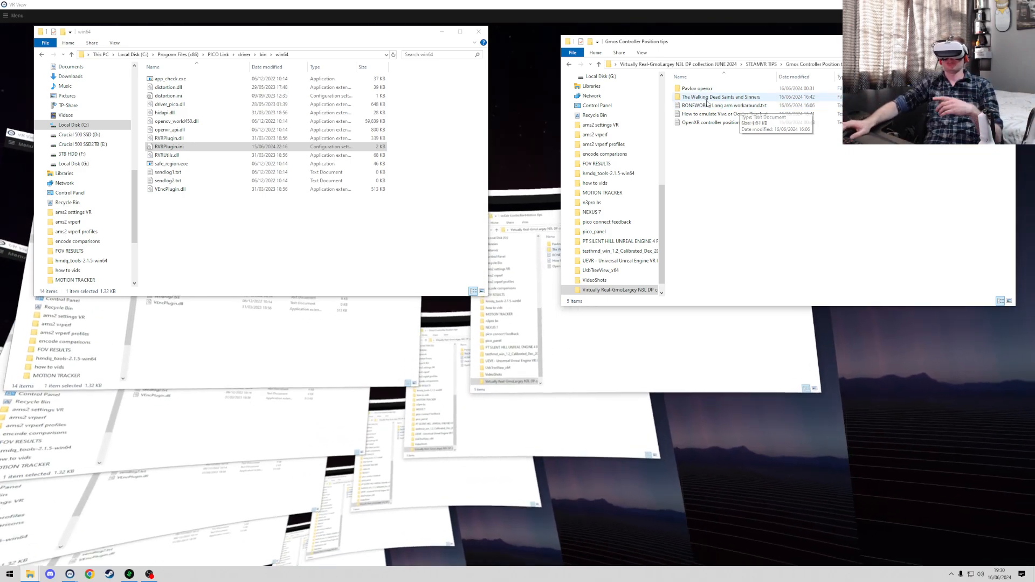
{"action": "double_click", "coordinate": [725, 106]}
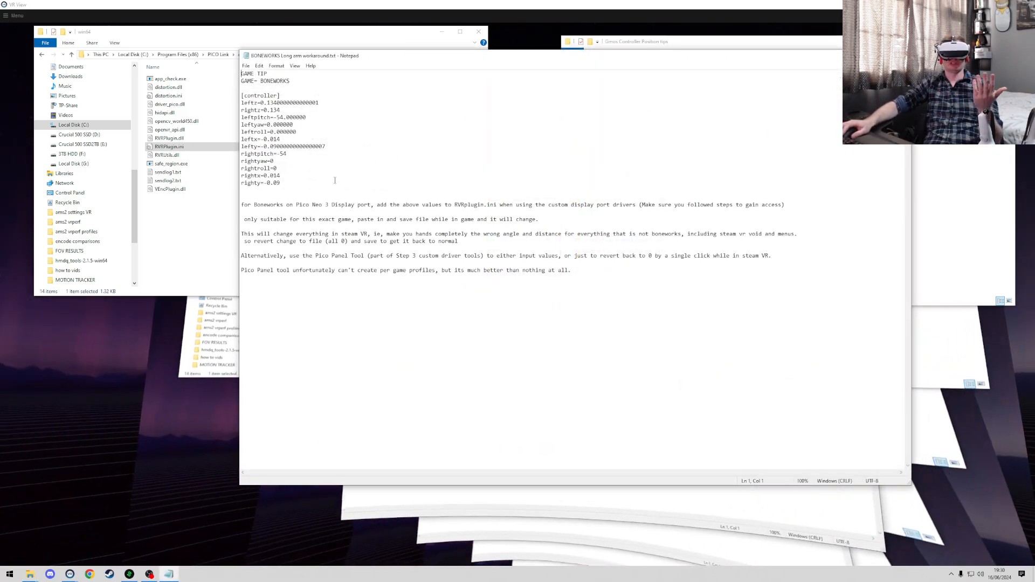
{"action": "left_click_drag", "start_coordinate": [240, 95], "coordinate": [280, 183]}
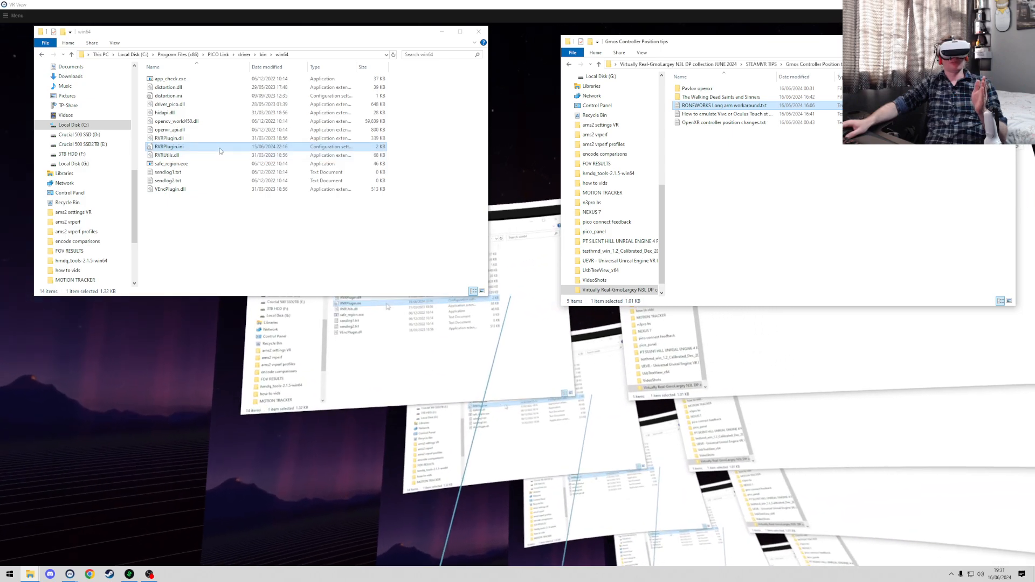
View the installed RVRPlugin.ini's [controller] section with its zero offsets in Notepad.
{"action": "double_click", "coordinate": [169, 146]}
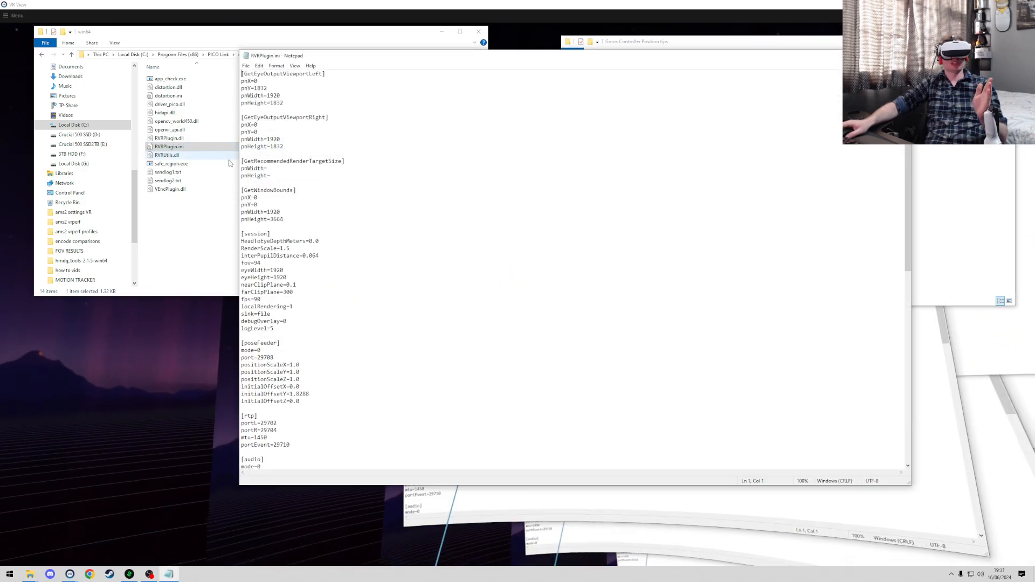
{"action": "scroll", "scroll_direction": "down", "scroll_amount": 3}
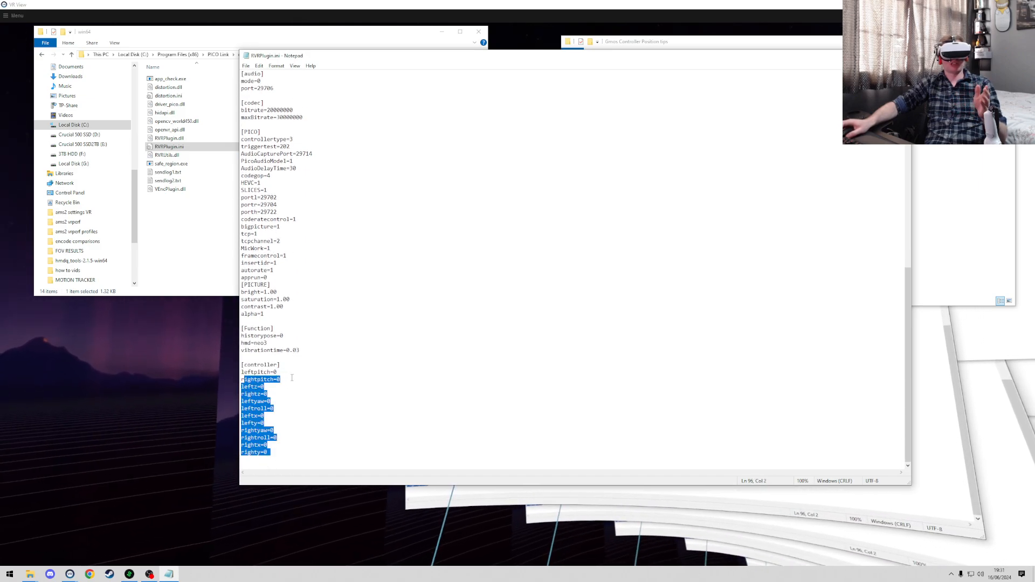
{"action": "left_click", "coordinate": [267, 394]}
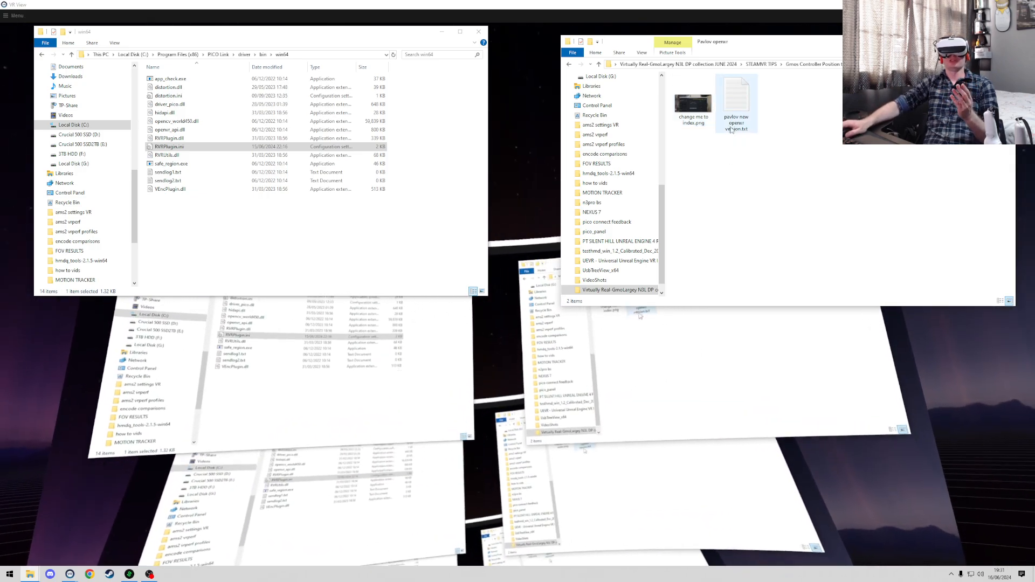
View the 'change me to index' screenshot of Pavlov's OpenXR controller bindings in Photos.
{"action": "left_click", "coordinate": [693, 102]}
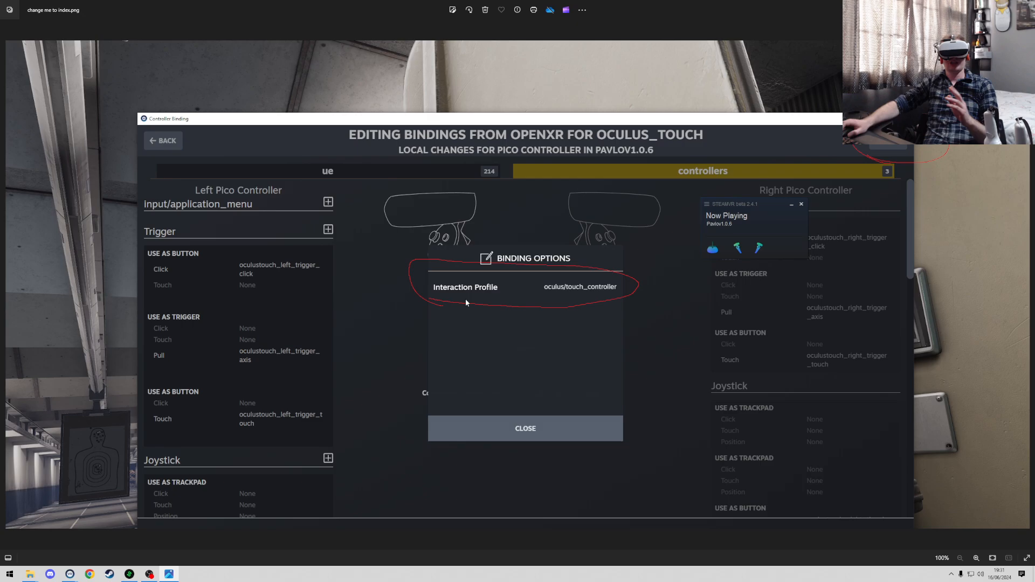
{"action": "mouse_move", "coordinate": [560, 275]}
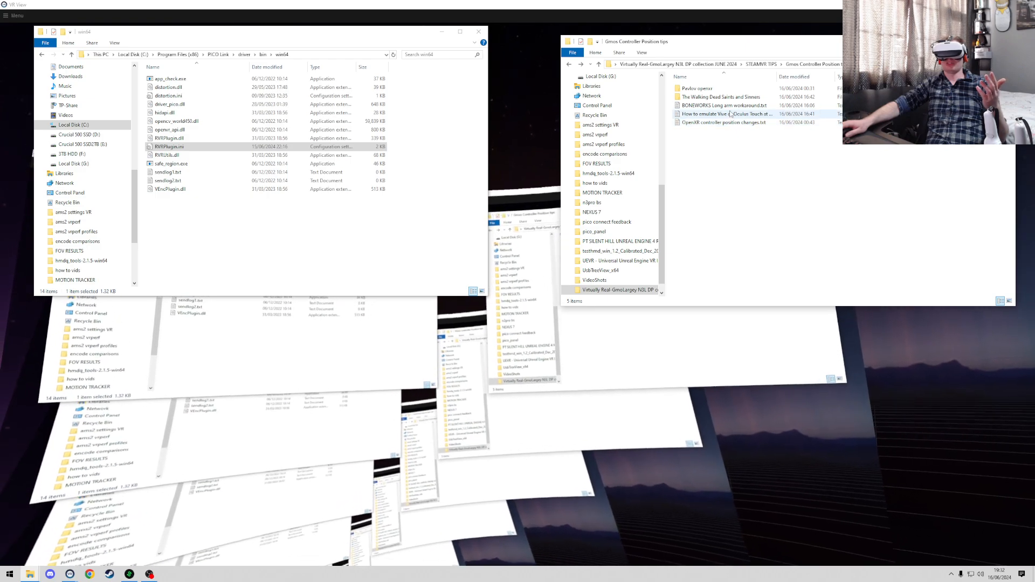
Enter The Walking Dead Saints and Sinners tips folder listing its fix files.
{"action": "left_click", "coordinate": [719, 97]}
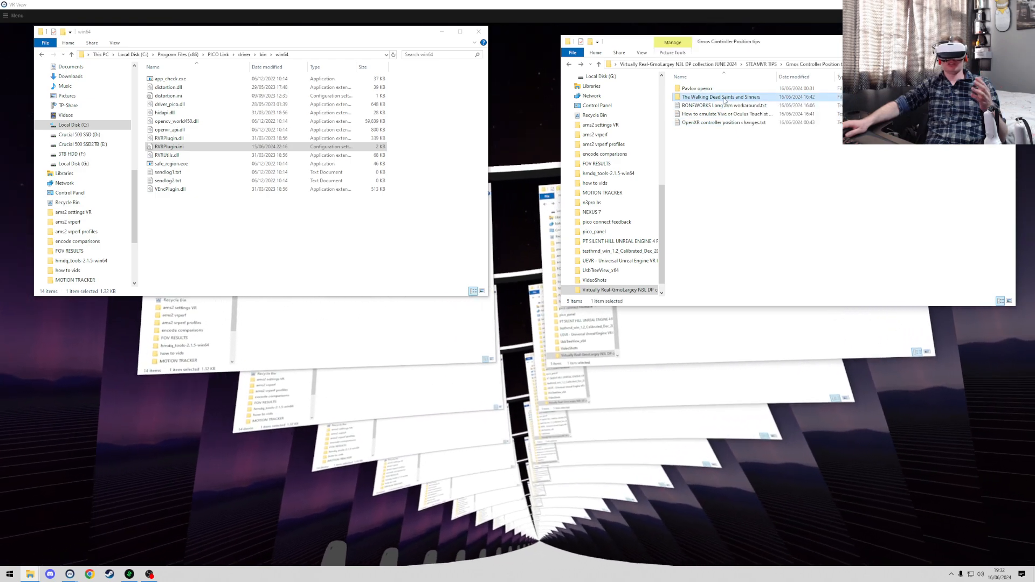
{"action": "double_click", "coordinate": [720, 96]}
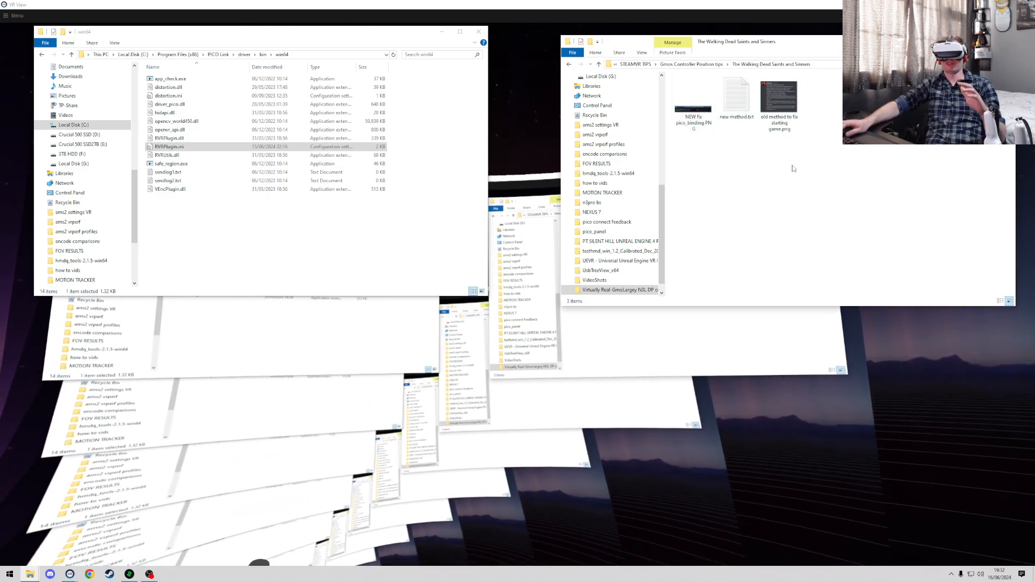
{"action": "mouse_move", "coordinate": [780, 102]}
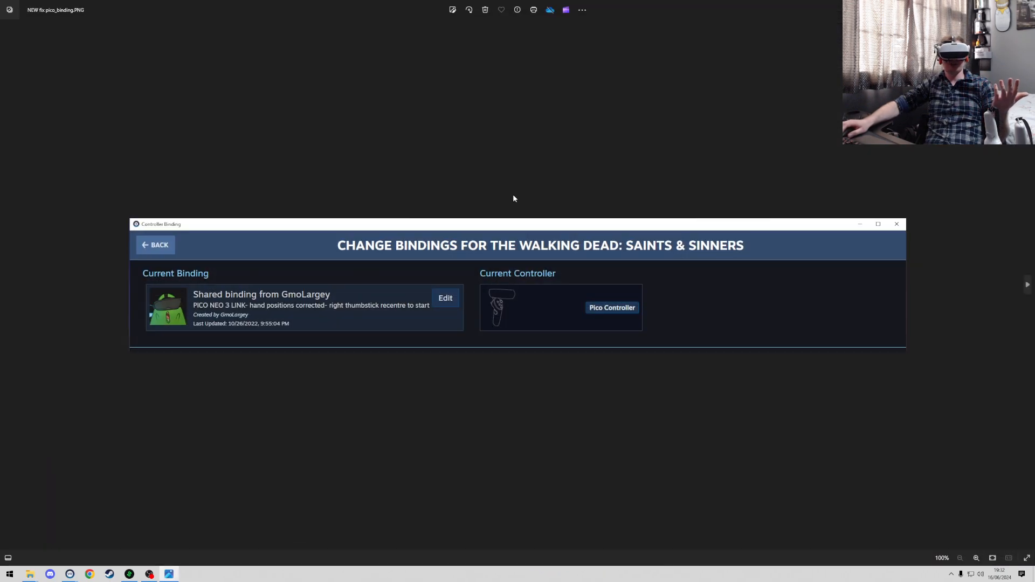
{"action": "mouse_move", "coordinate": [351, 318]}
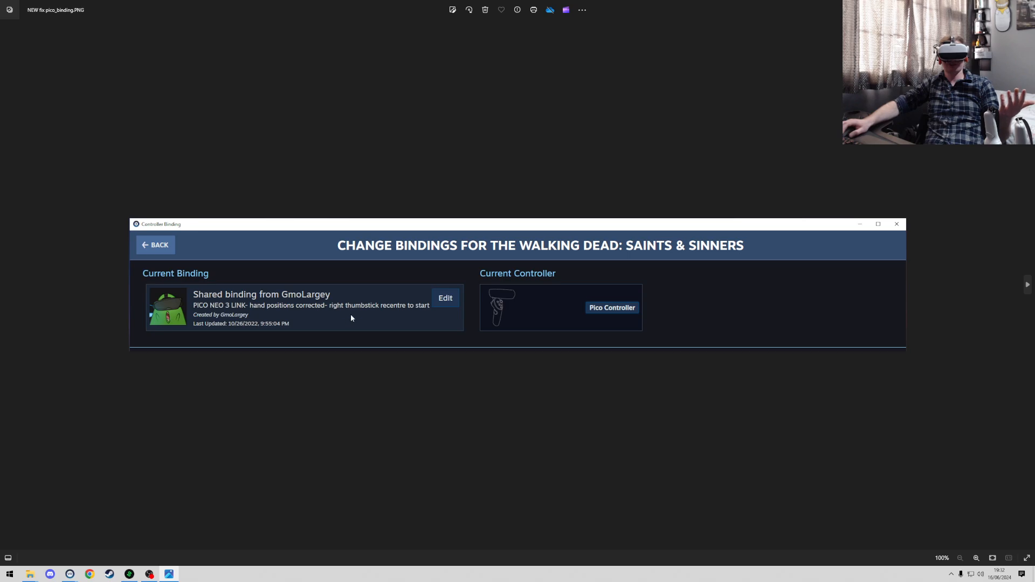